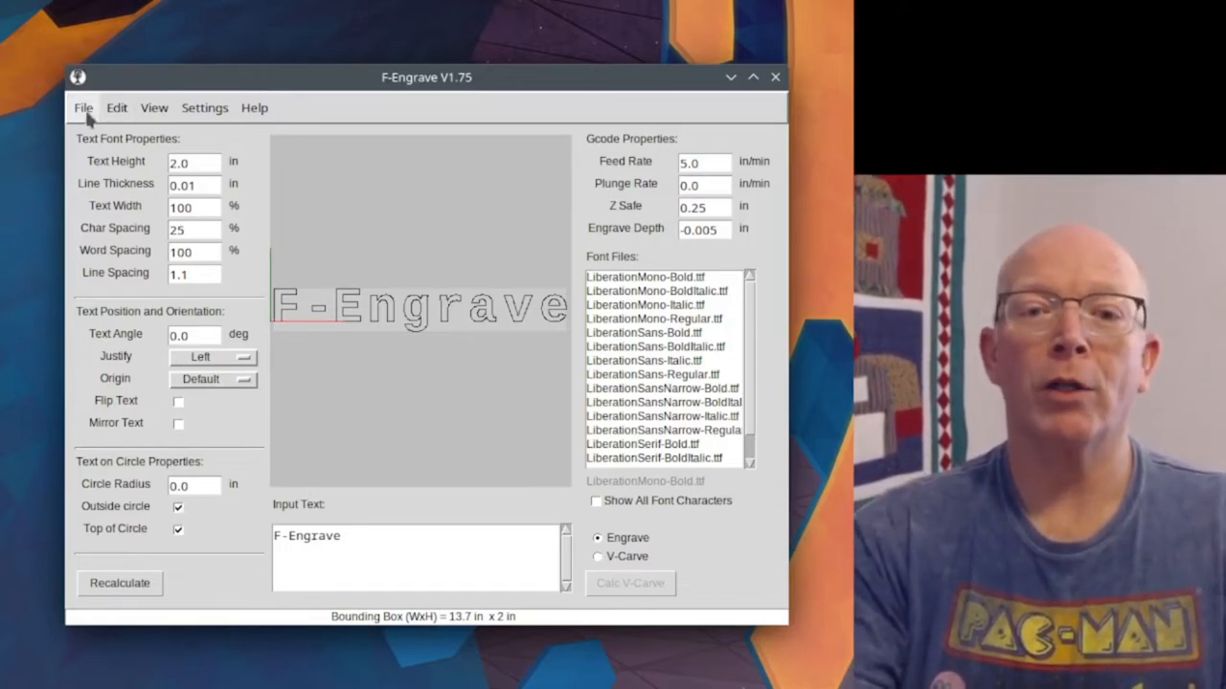
- Open the studebaker.dxf script drawing through File > Open DXF
{"action": "left_click", "coordinate": [82, 107]}
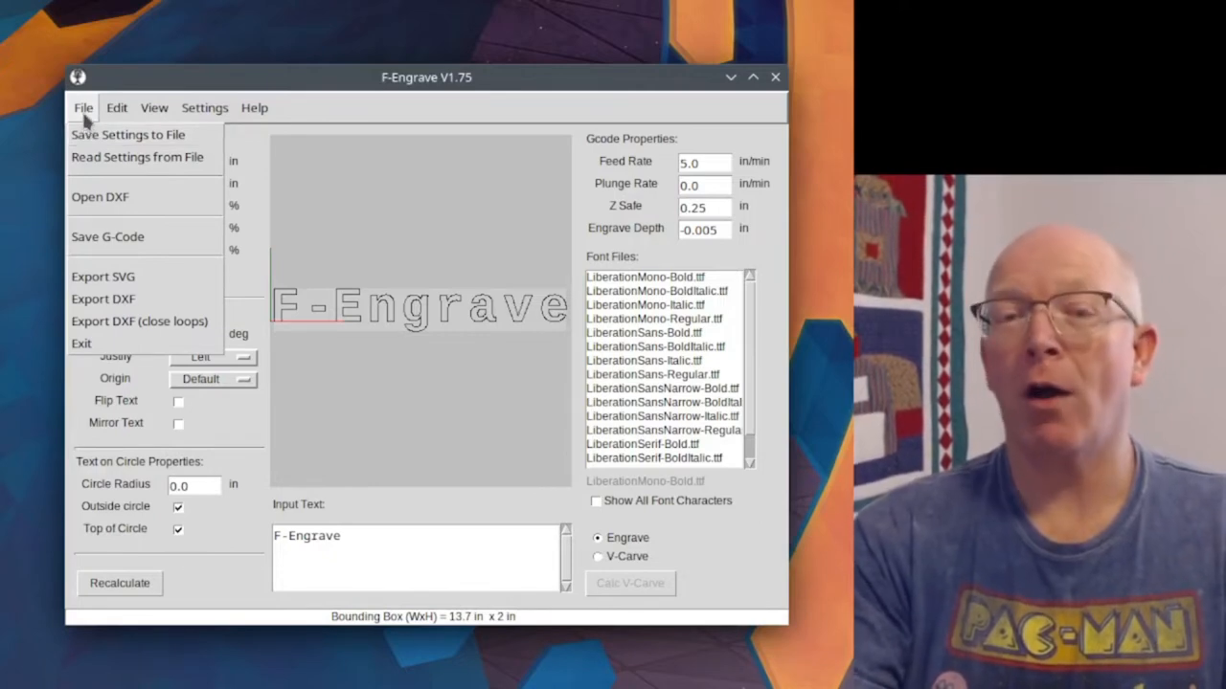
{"action": "mouse_move", "coordinate": [105, 196]}
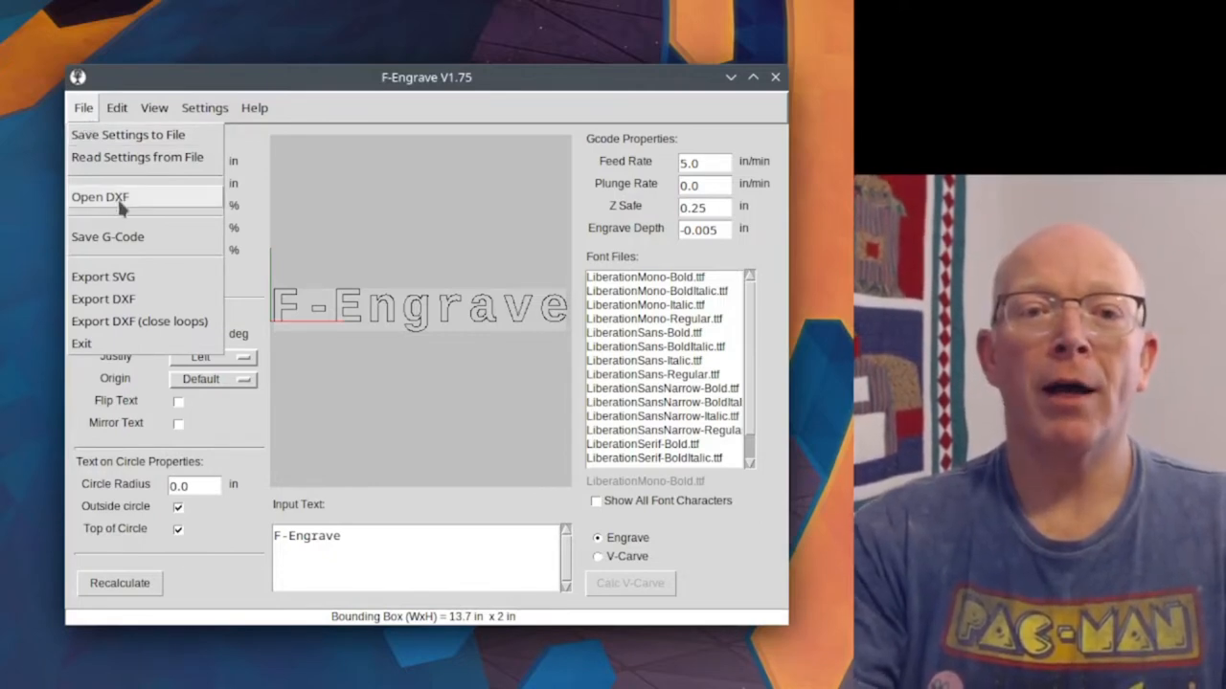
{"action": "left_click", "coordinate": [99, 196]}
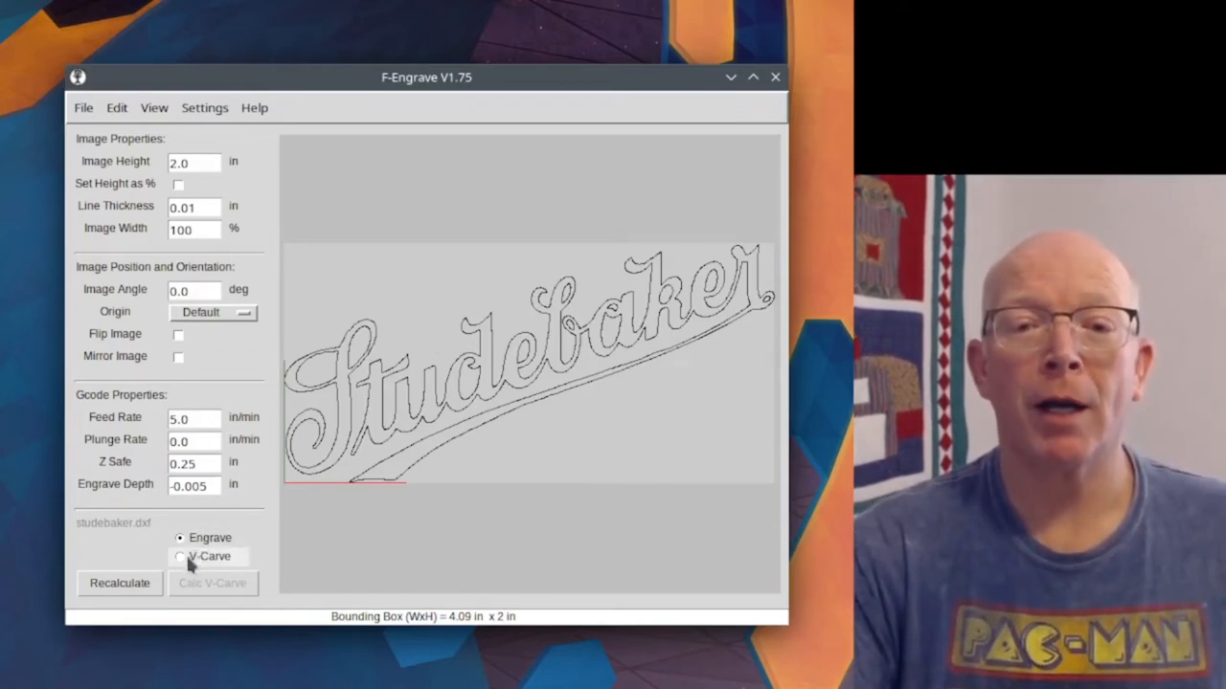
- Select V-Carve mode and enter an image height of 4 inches
{"action": "left_click", "coordinate": [180, 556]}
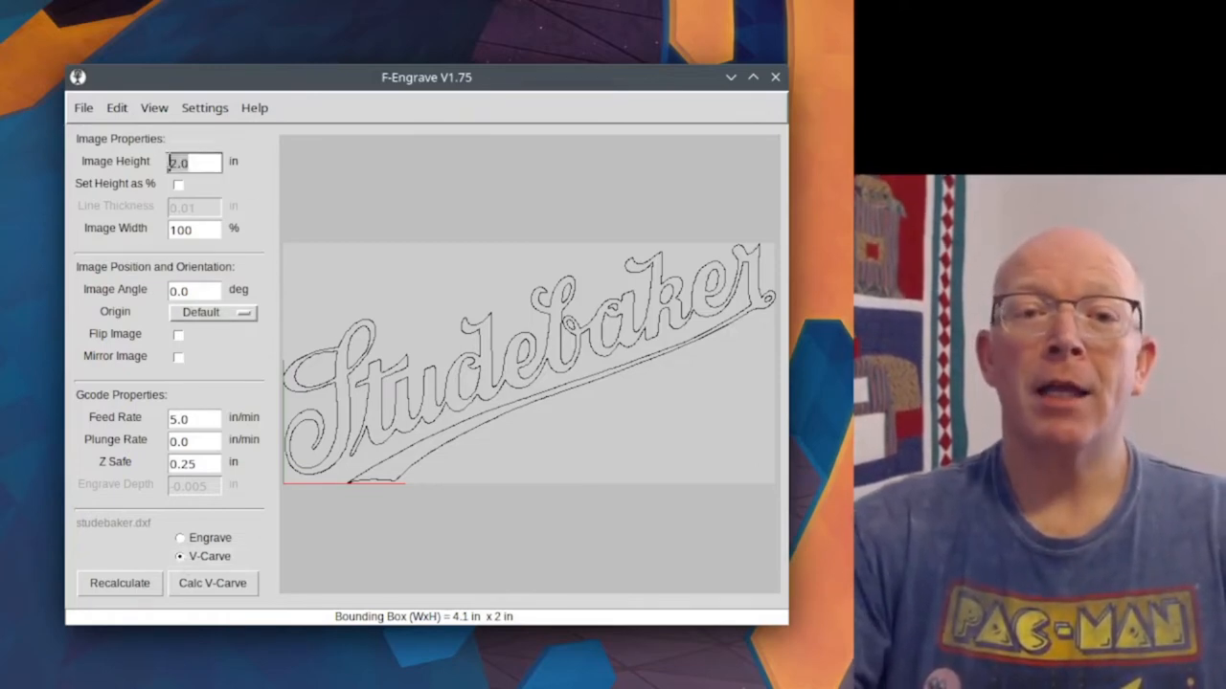
{"action": "type", "text": "4"}
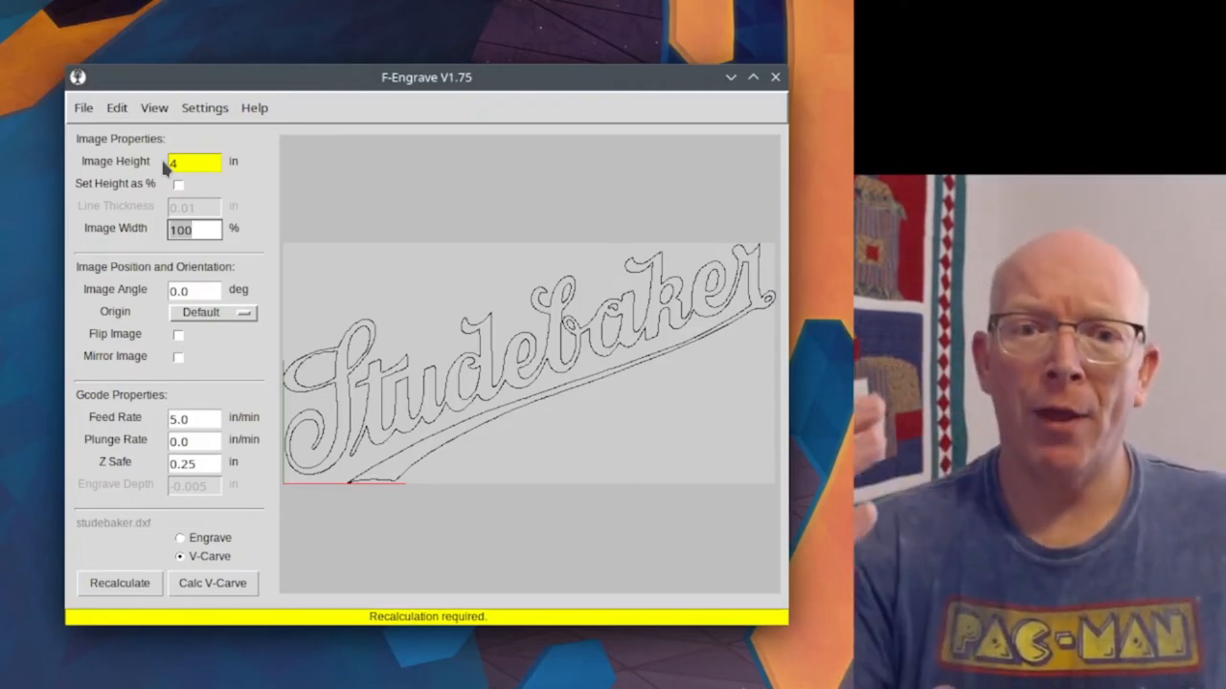
{"action": "mouse_move", "coordinate": [109, 263]}
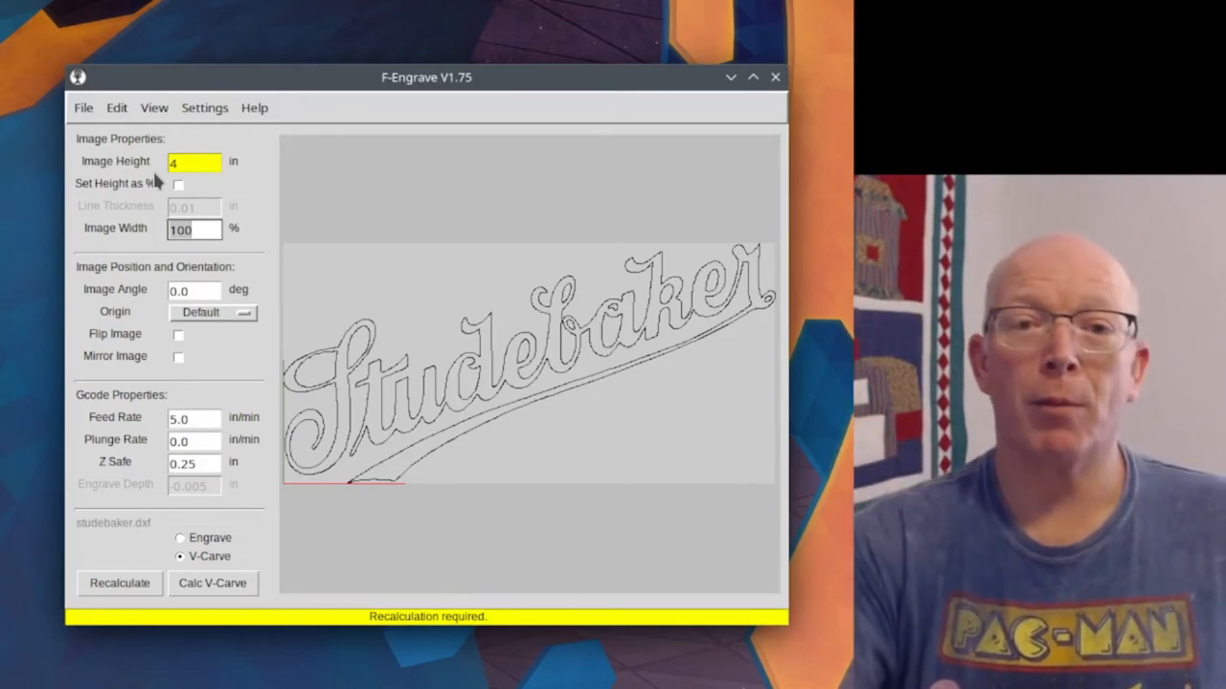
{"action": "mouse_move", "coordinate": [102, 254]}
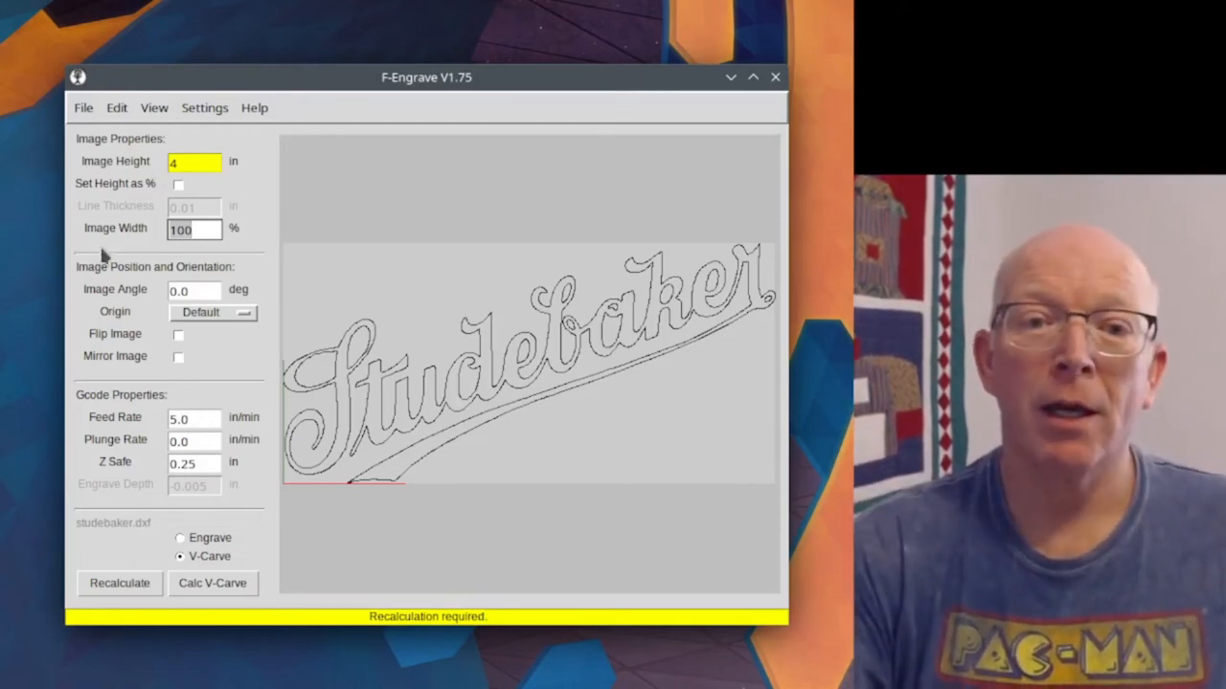
{"action": "mouse_move", "coordinate": [124, 289]}
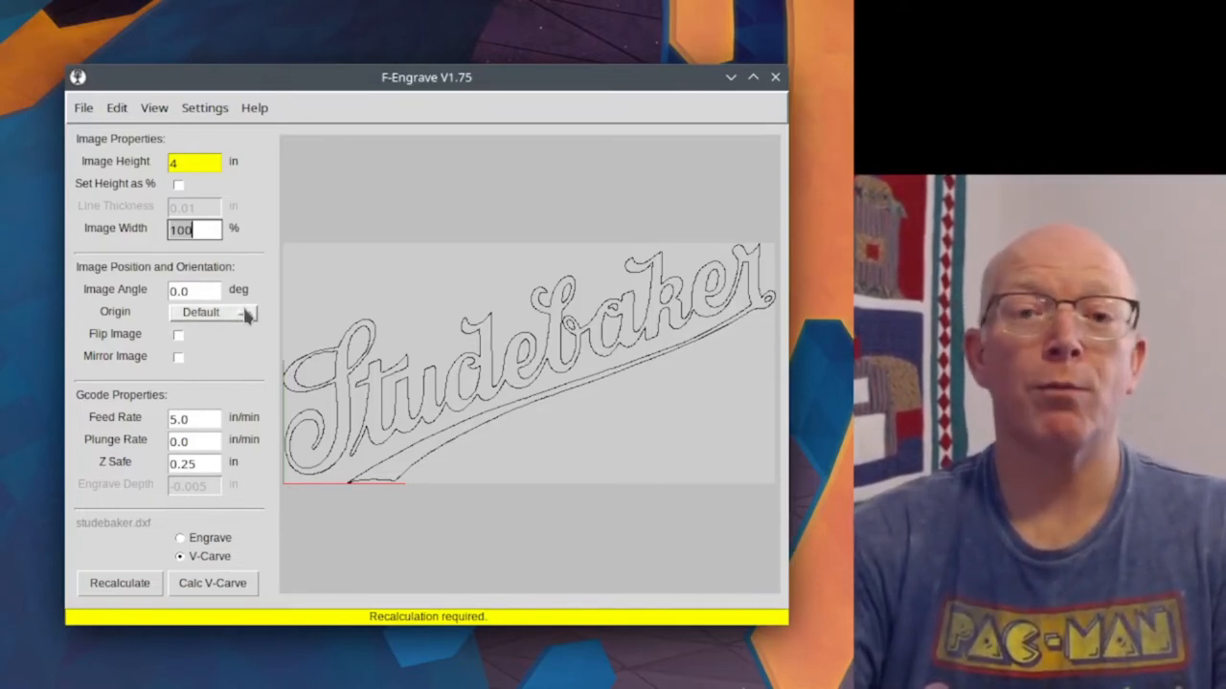
- Set the origin to Mid-Center, toggling Flip Image on and back off
{"action": "left_click", "coordinate": [211, 312]}
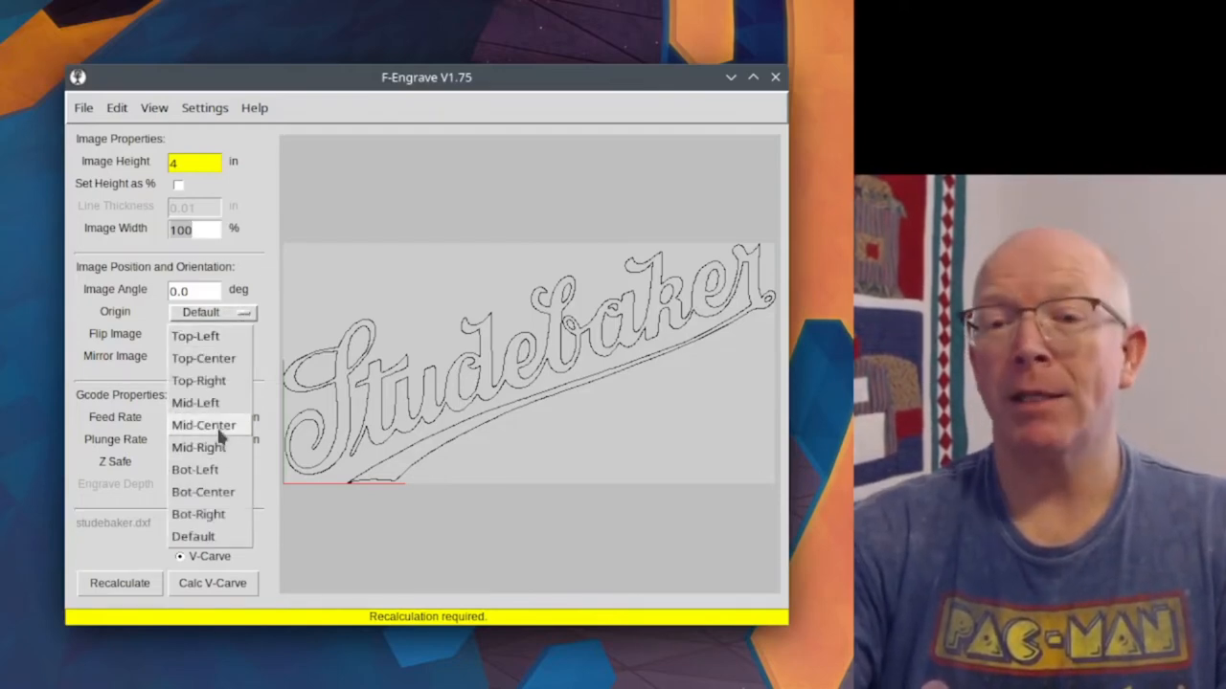
{"action": "left_click", "coordinate": [203, 424]}
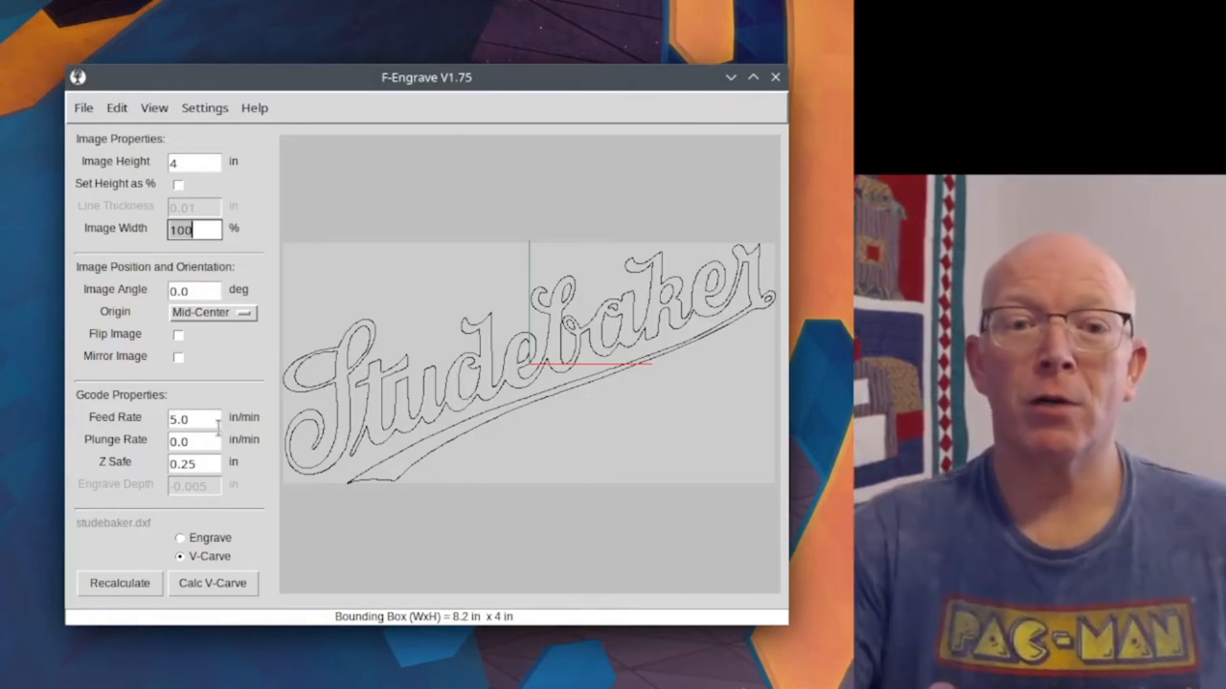
{"action": "left_click", "coordinate": [178, 334]}
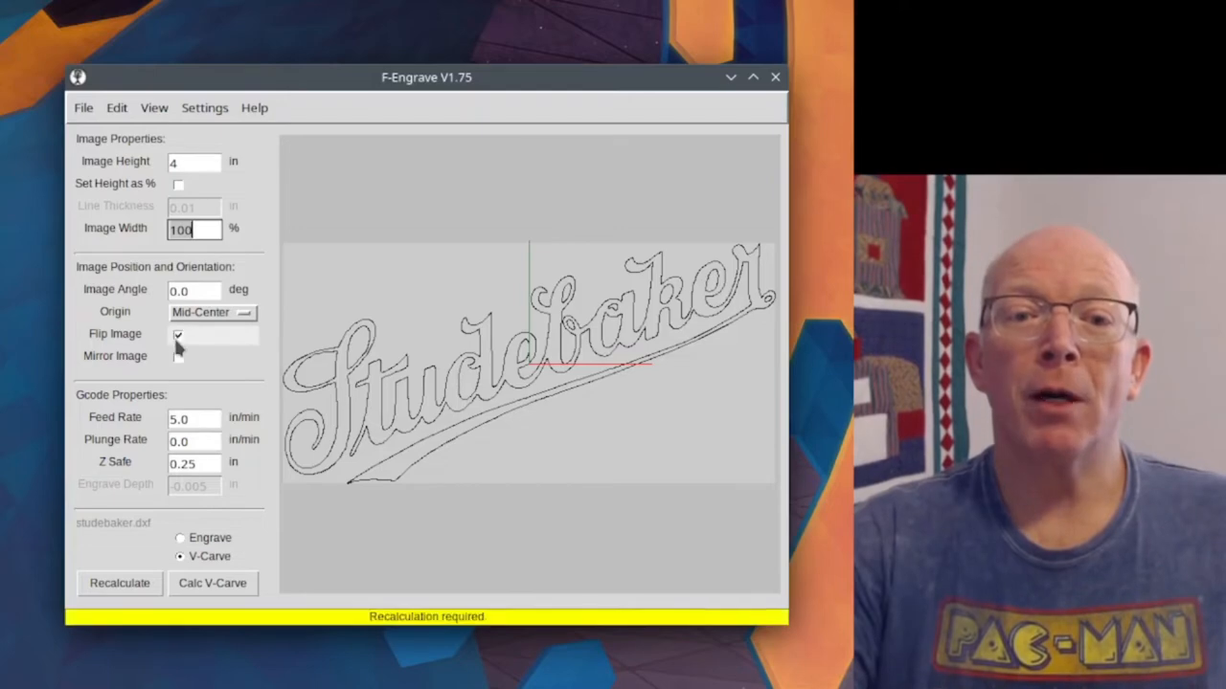
{"action": "left_click", "coordinate": [178, 335]}
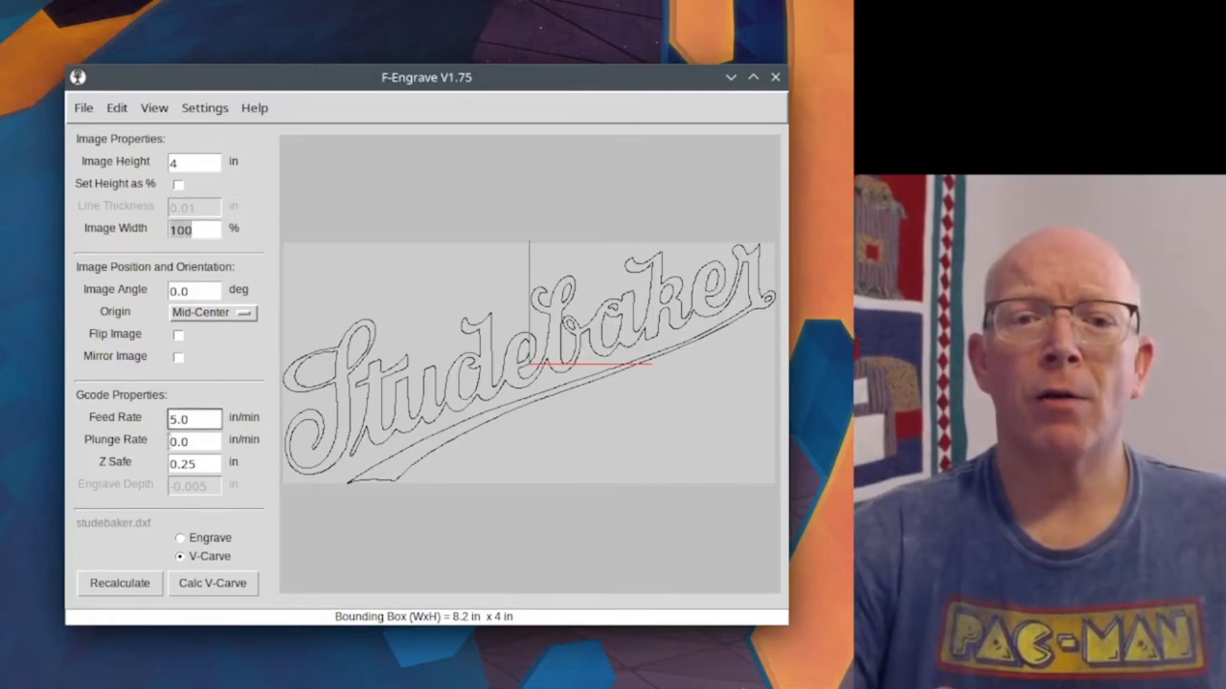
- Enter a feed rate of 25.0 and a plunge rate of 9 in/min, keeping V-Carve selected
{"action": "type", "text": "25.0"}
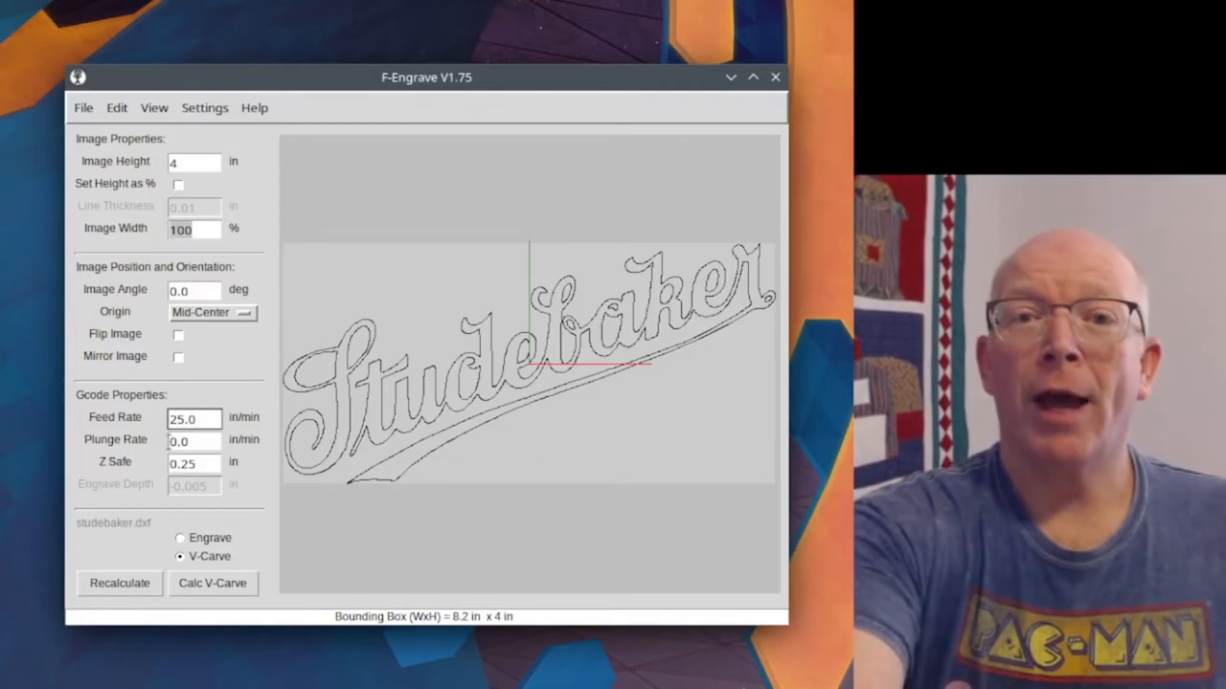
{"action": "left_click", "coordinate": [177, 418]}
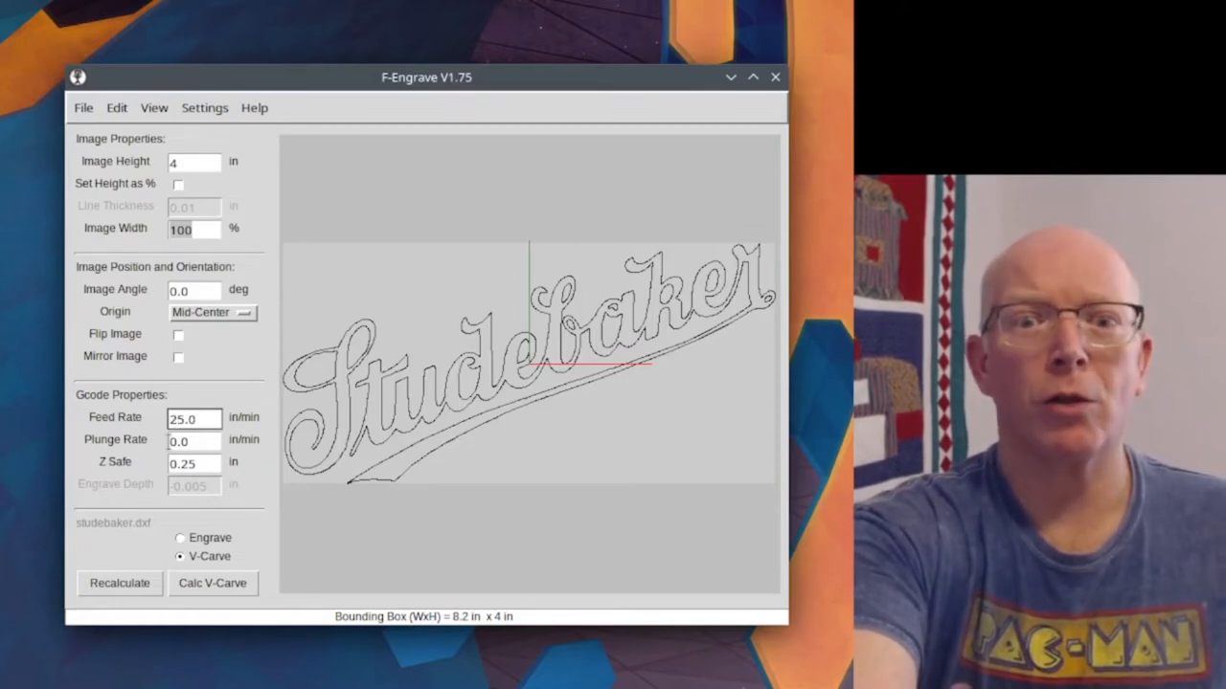
{"action": "left_click", "coordinate": [194, 441]}
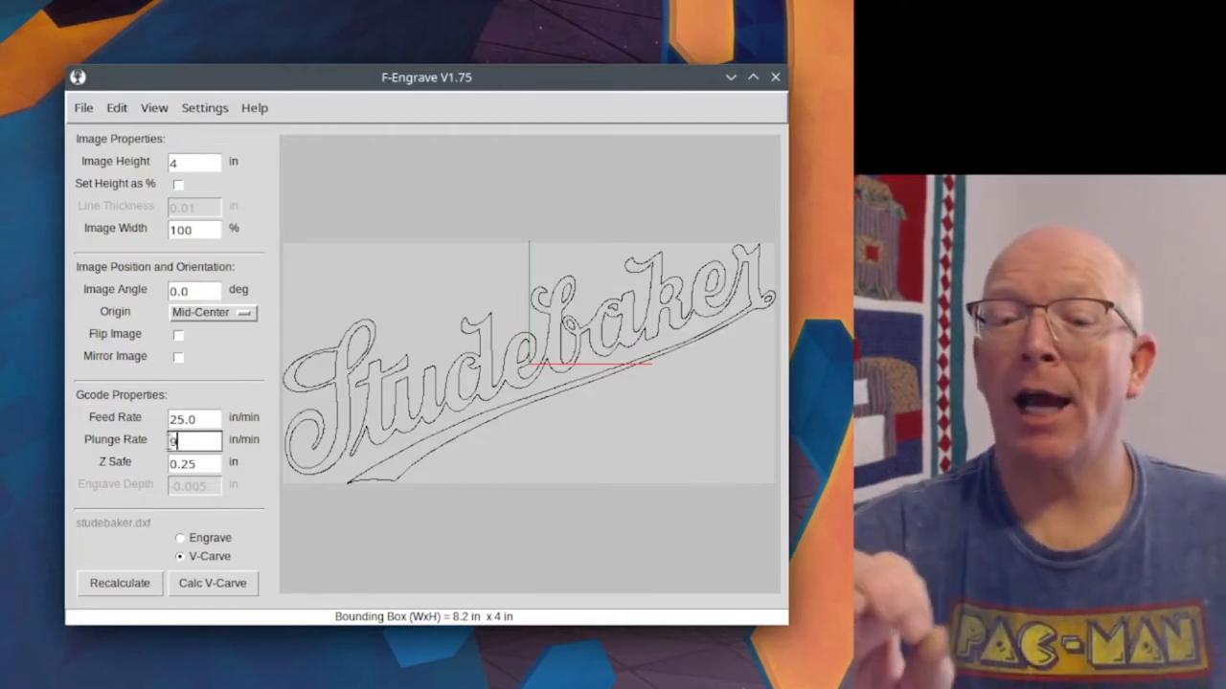
{"action": "type", "text": "9"}
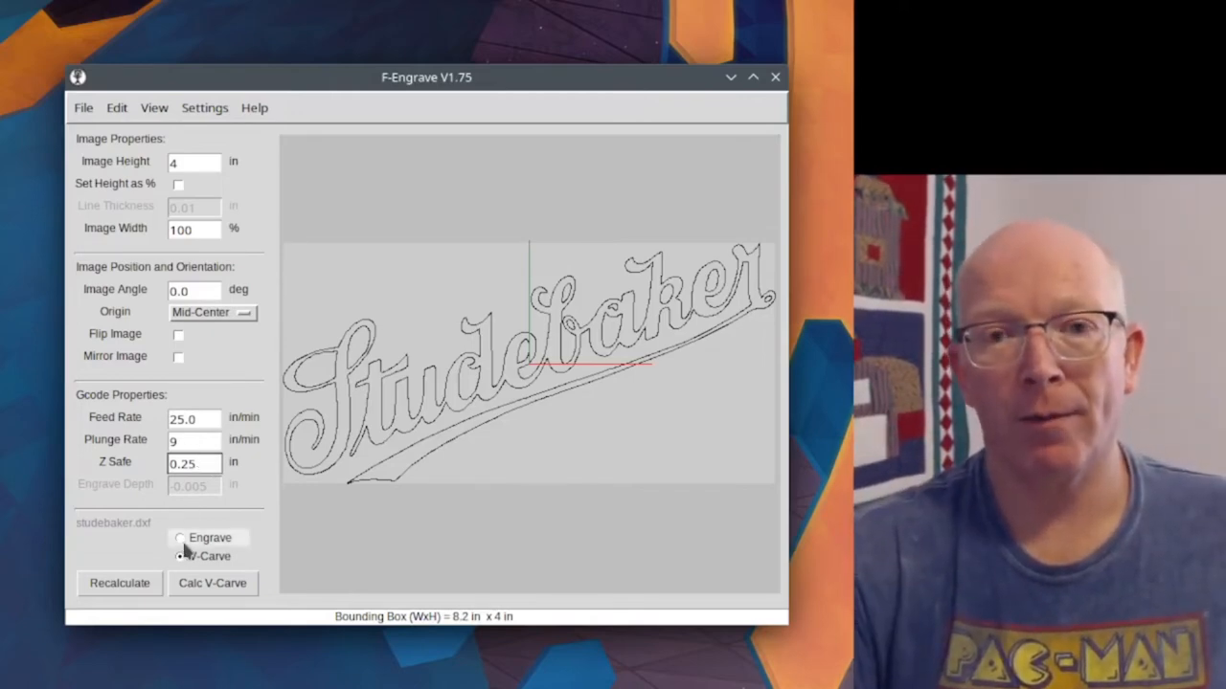
{"action": "left_click", "coordinate": [180, 556]}
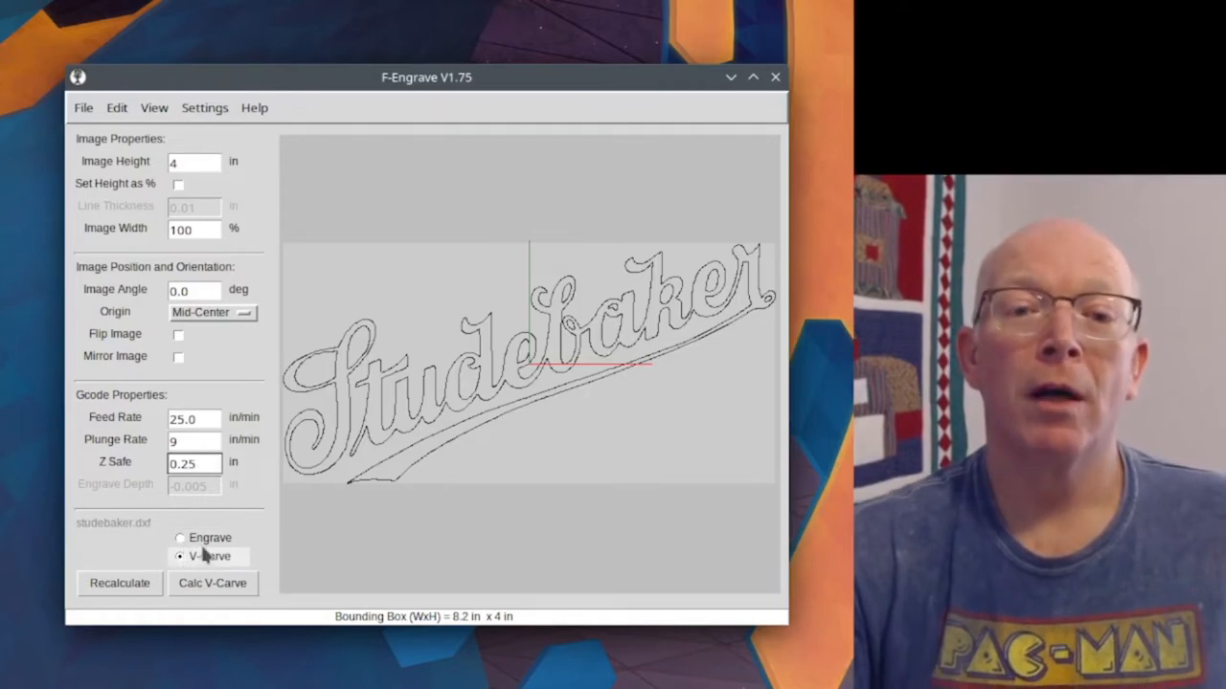
{"action": "left_click", "coordinate": [193, 463]}
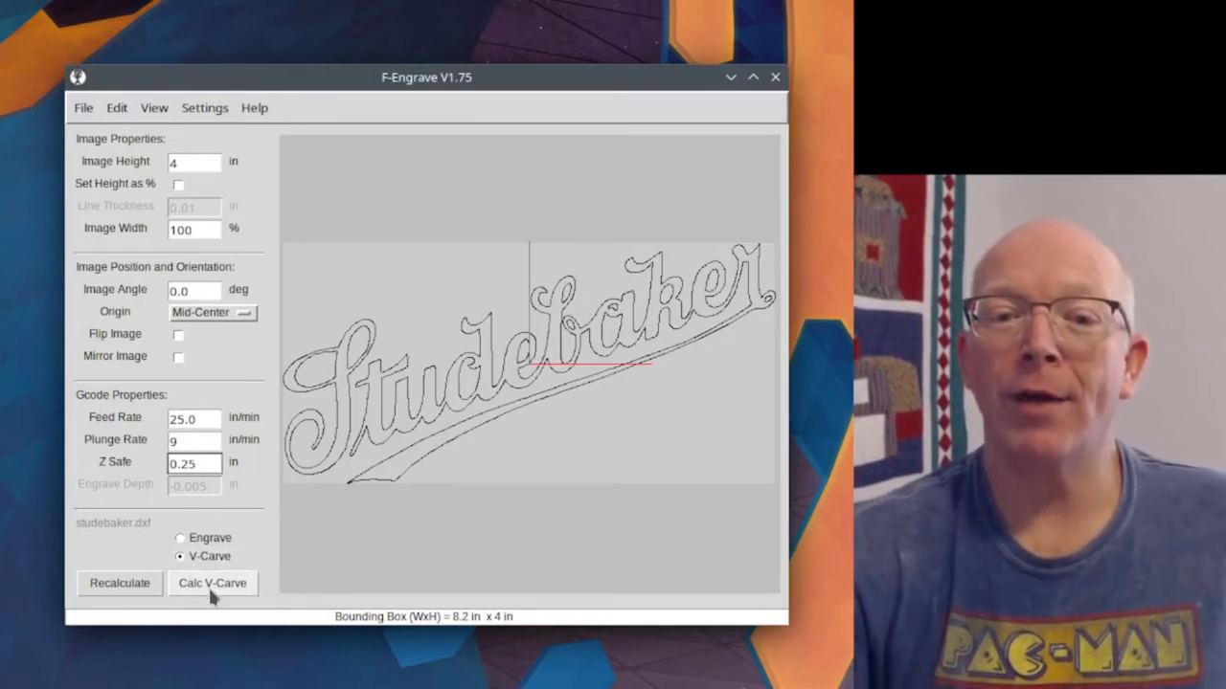
- Run Calc V-Carve on the Studebaker script until the status shows Done
{"action": "left_click", "coordinate": [212, 583]}
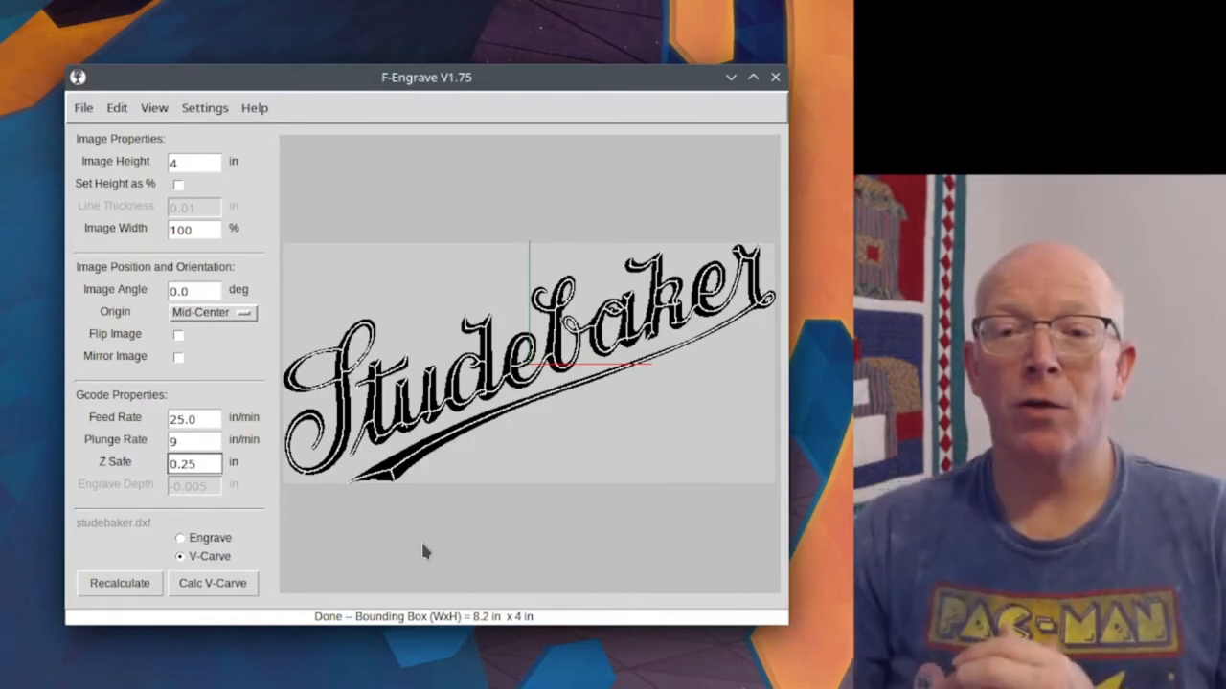
{"action": "left_click", "coordinate": [195, 463]}
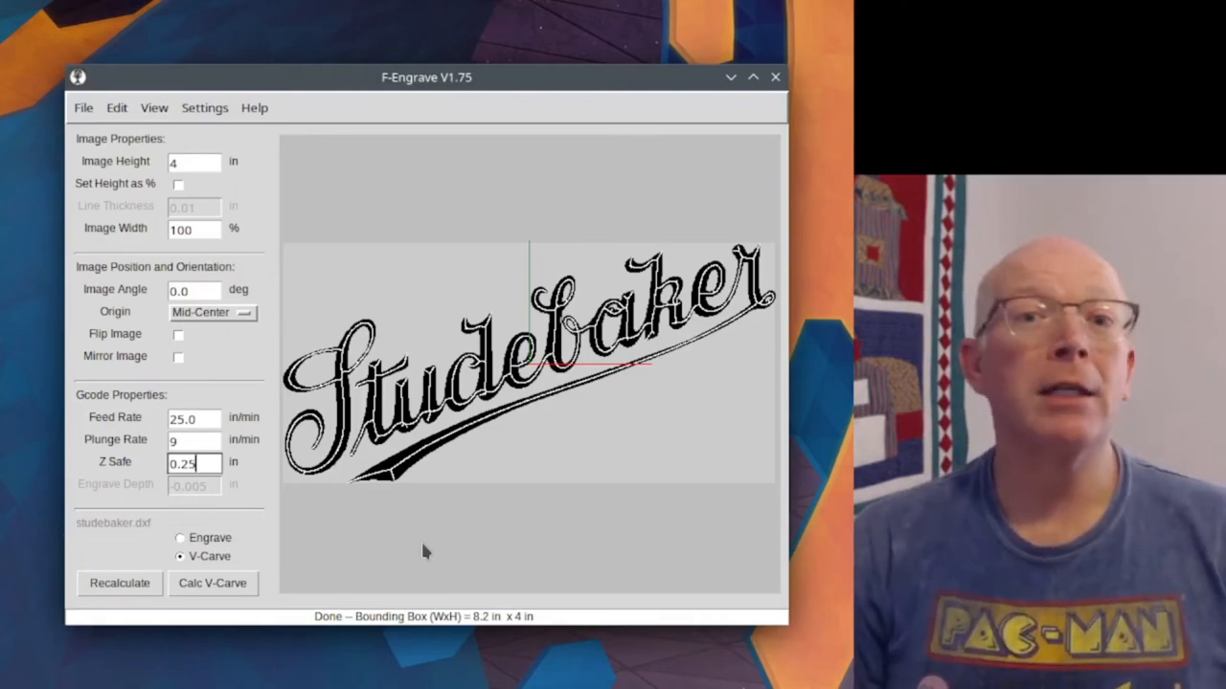
{"action": "mouse_move", "coordinate": [335, 478]}
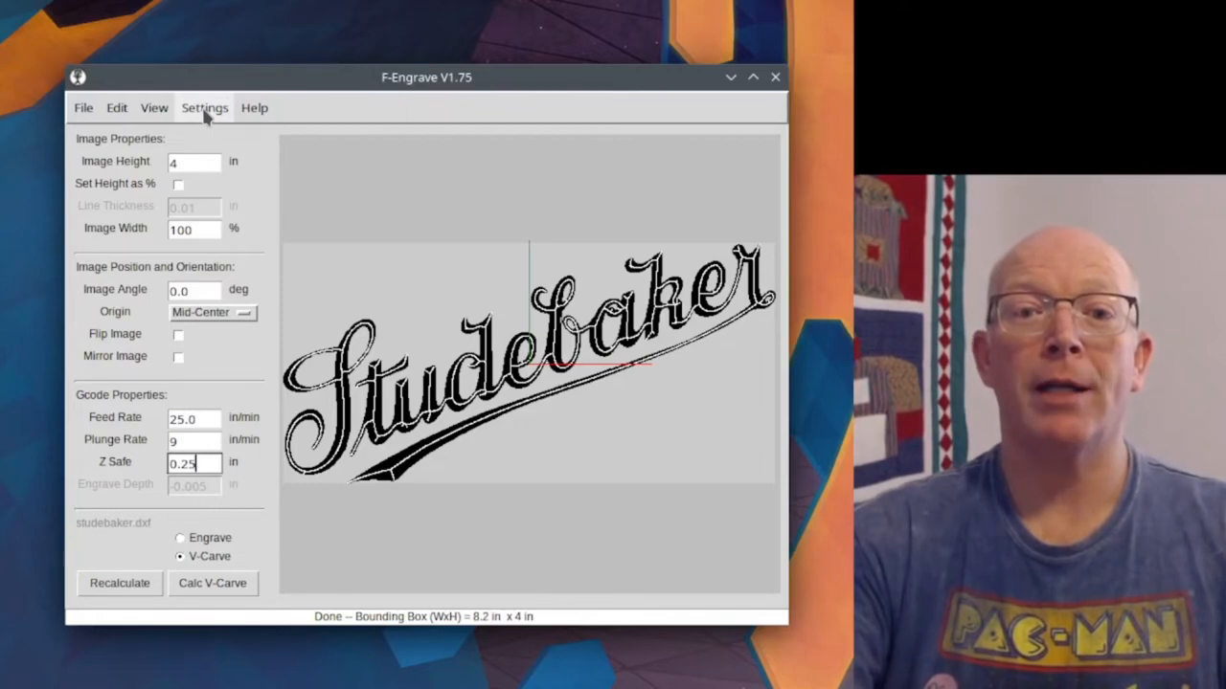
{"action": "left_click", "coordinate": [204, 107]}
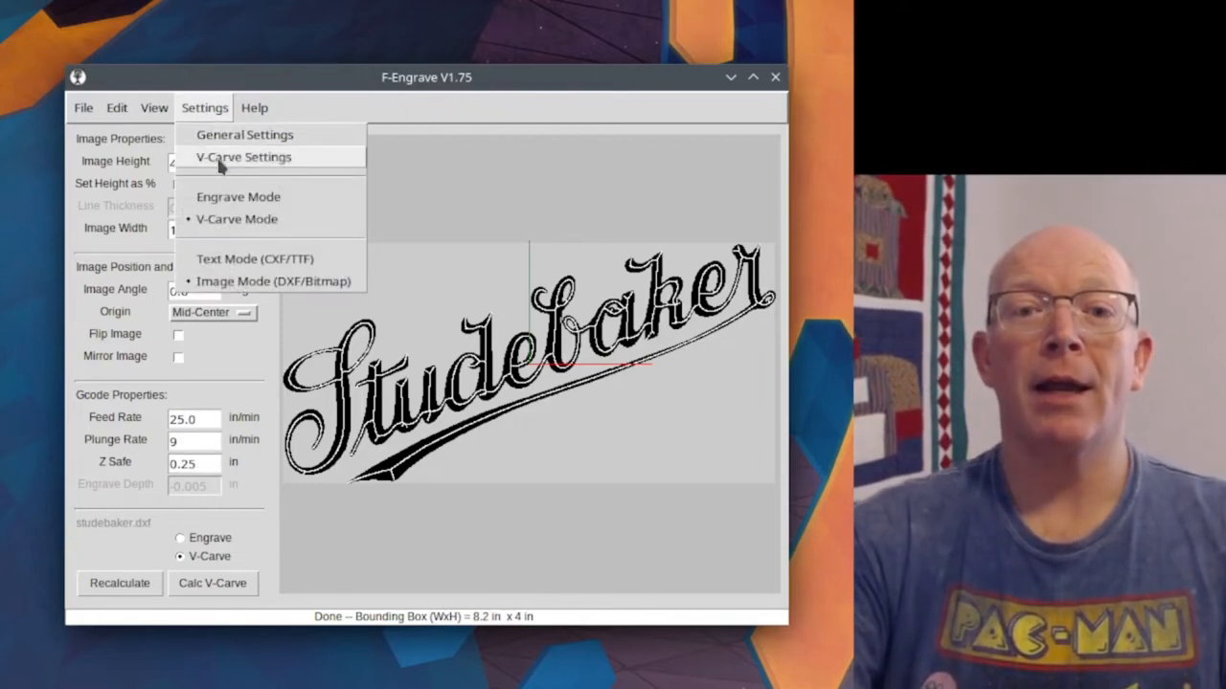
{"action": "left_click", "coordinate": [242, 157]}
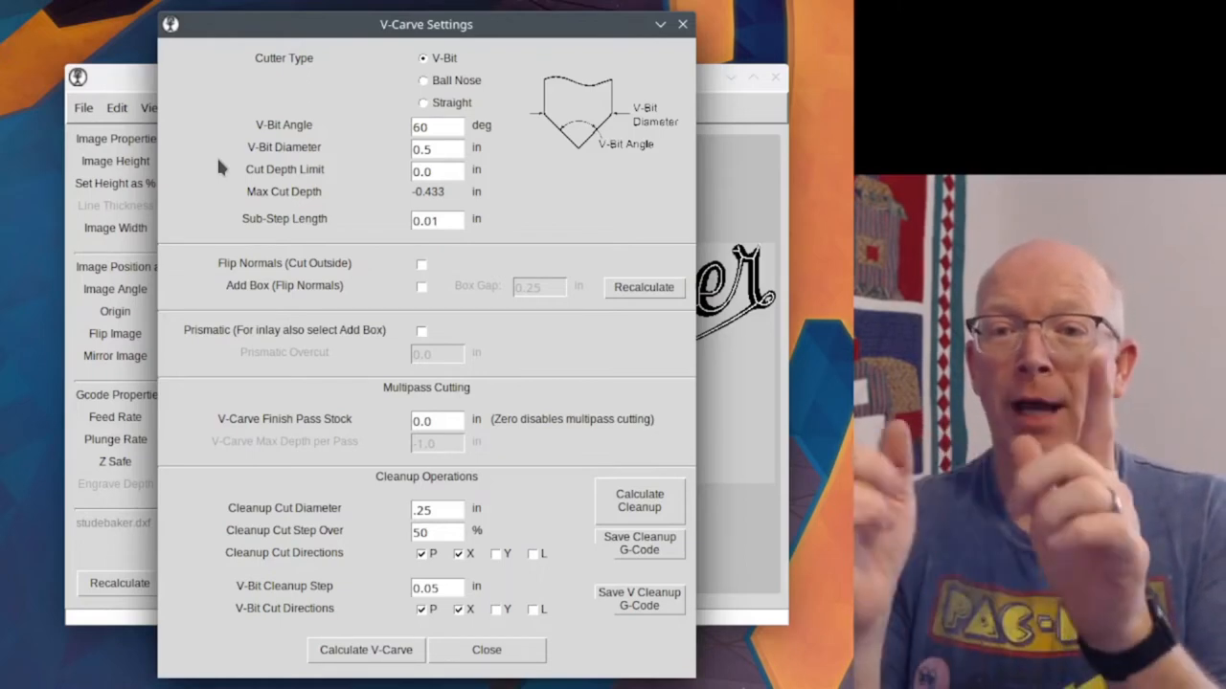
{"action": "mouse_move", "coordinate": [561, 201]}
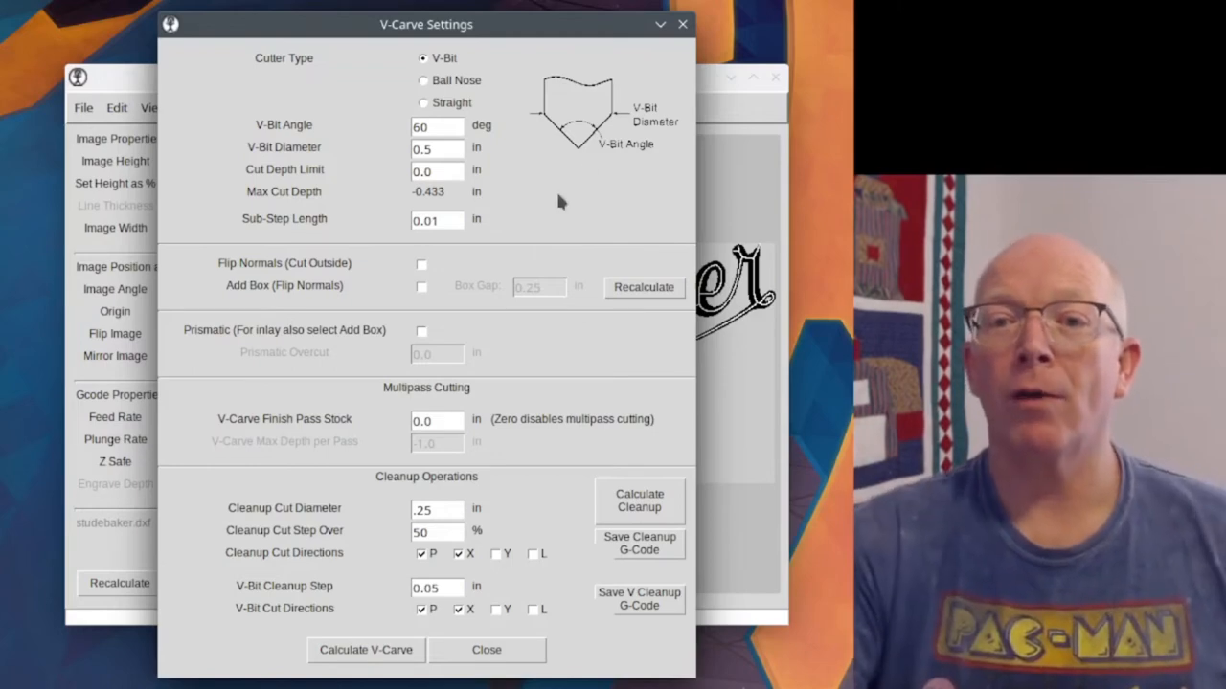
{"action": "mouse_move", "coordinate": [651, 139]}
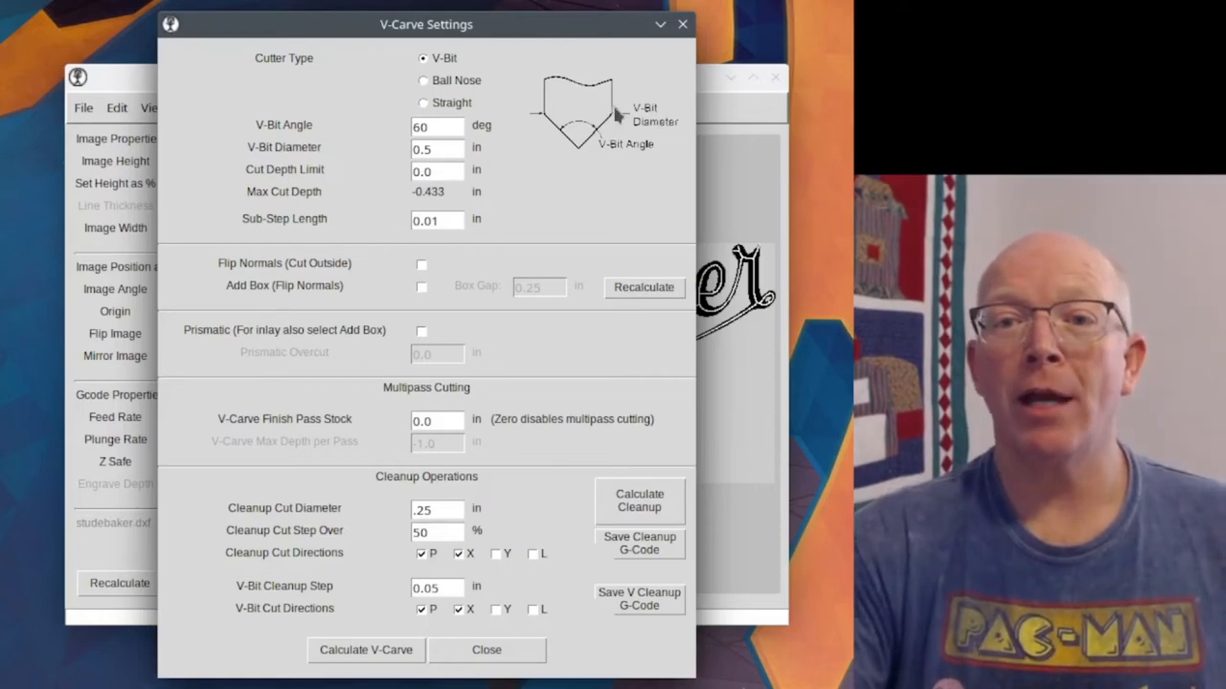
{"action": "mouse_move", "coordinate": [601, 156]}
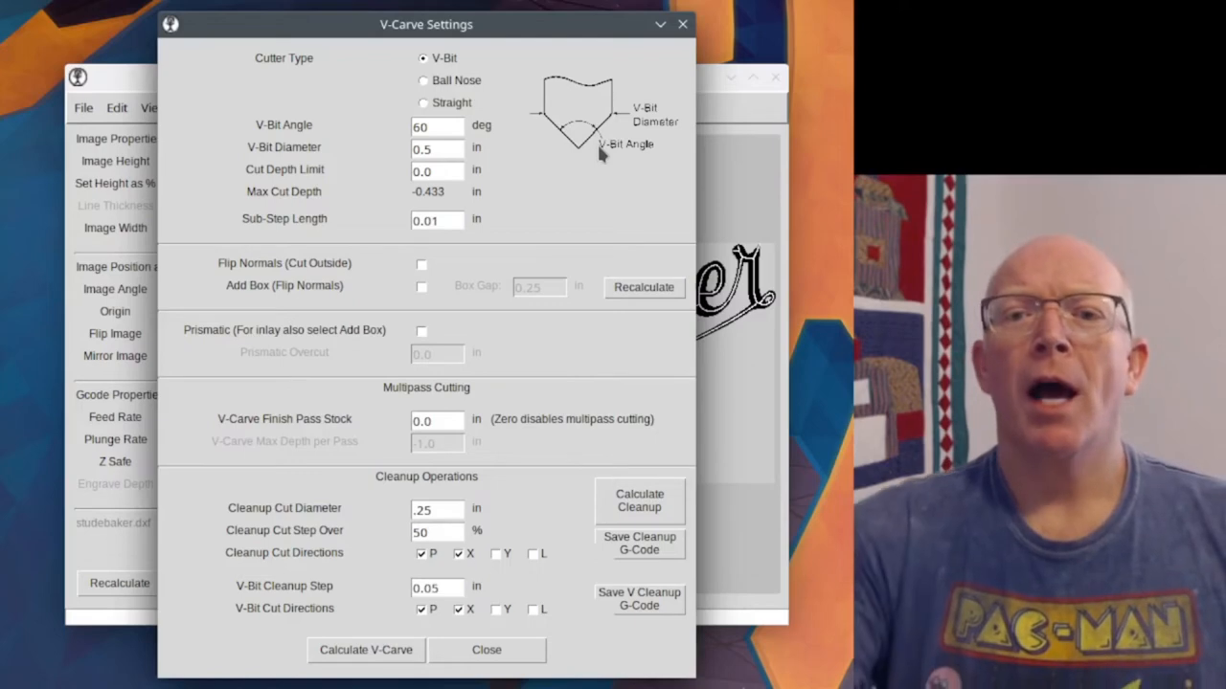
{"action": "left_click", "coordinate": [435, 126]}
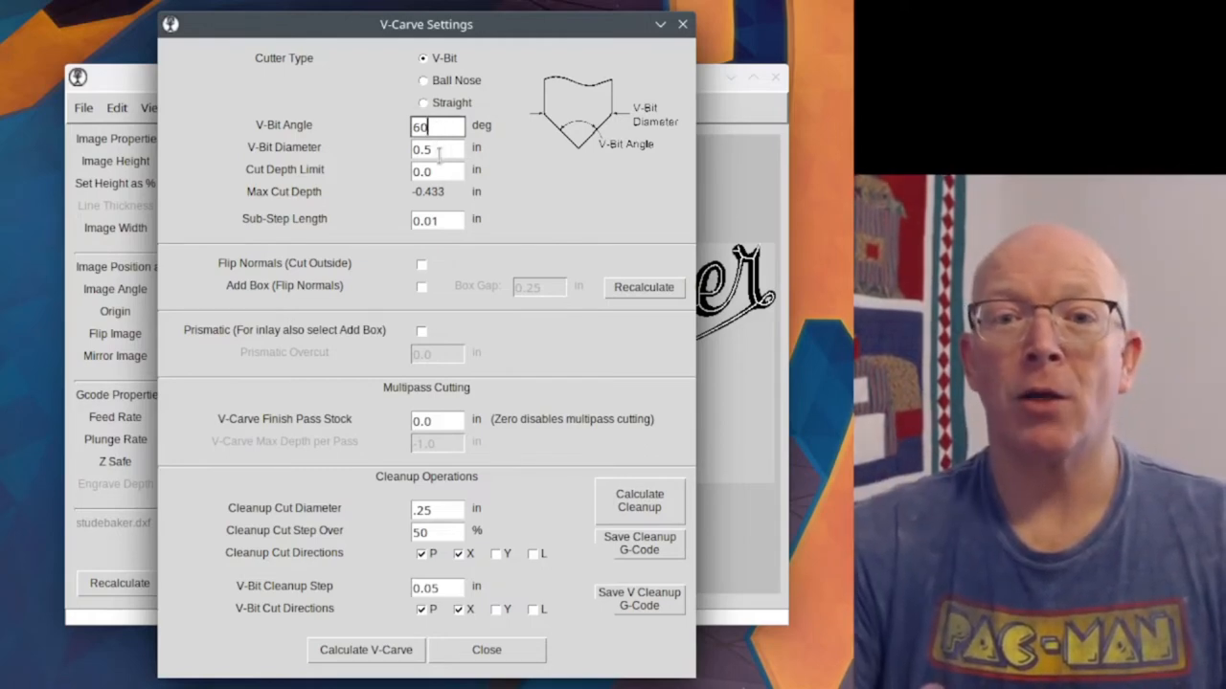
{"action": "left_click", "coordinate": [437, 147]}
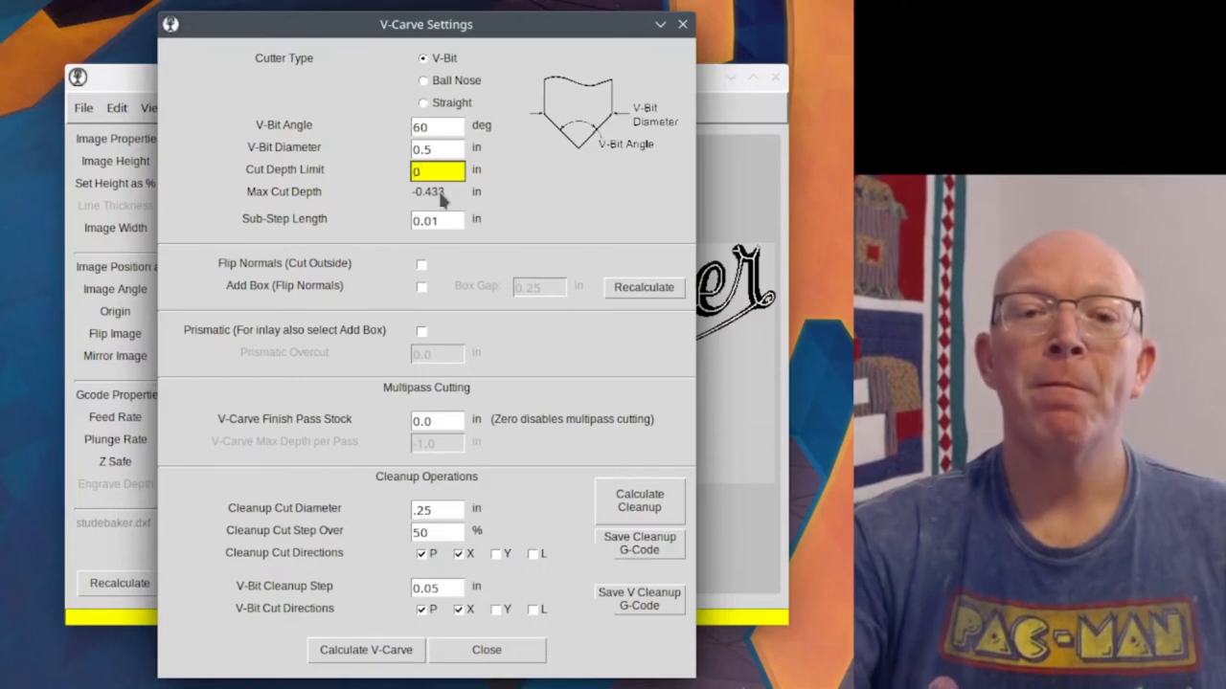
{"action": "mouse_move", "coordinate": [401, 239]}
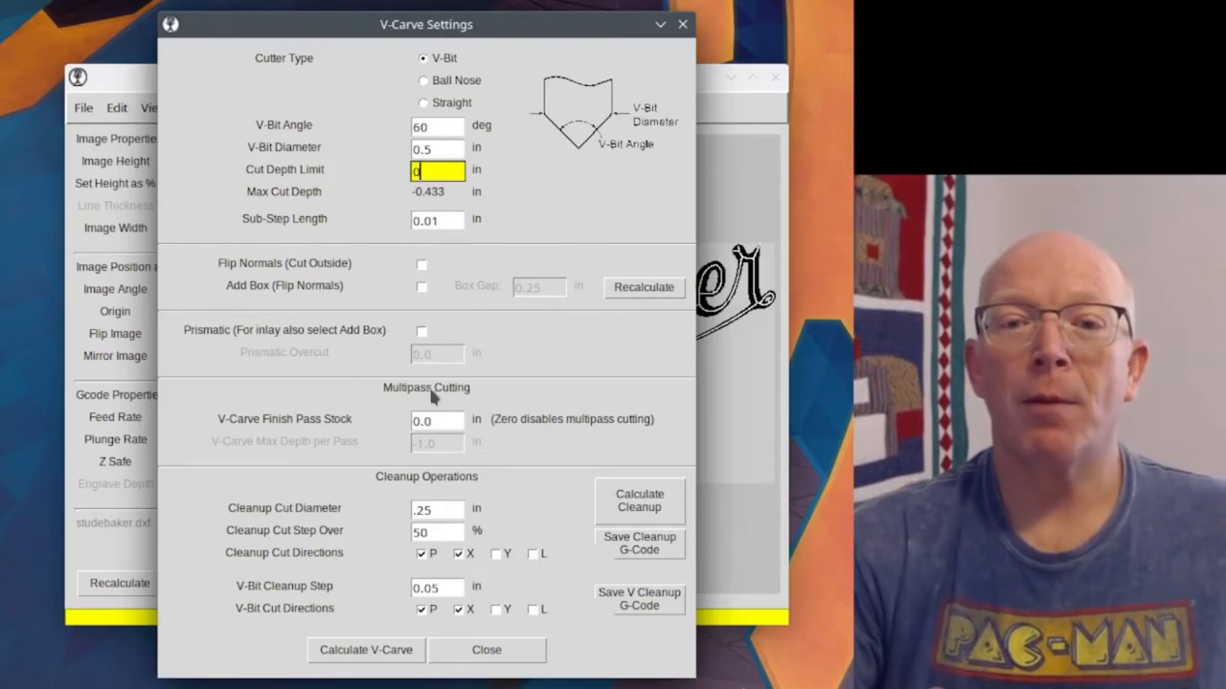
{"action": "mouse_move", "coordinate": [354, 305]}
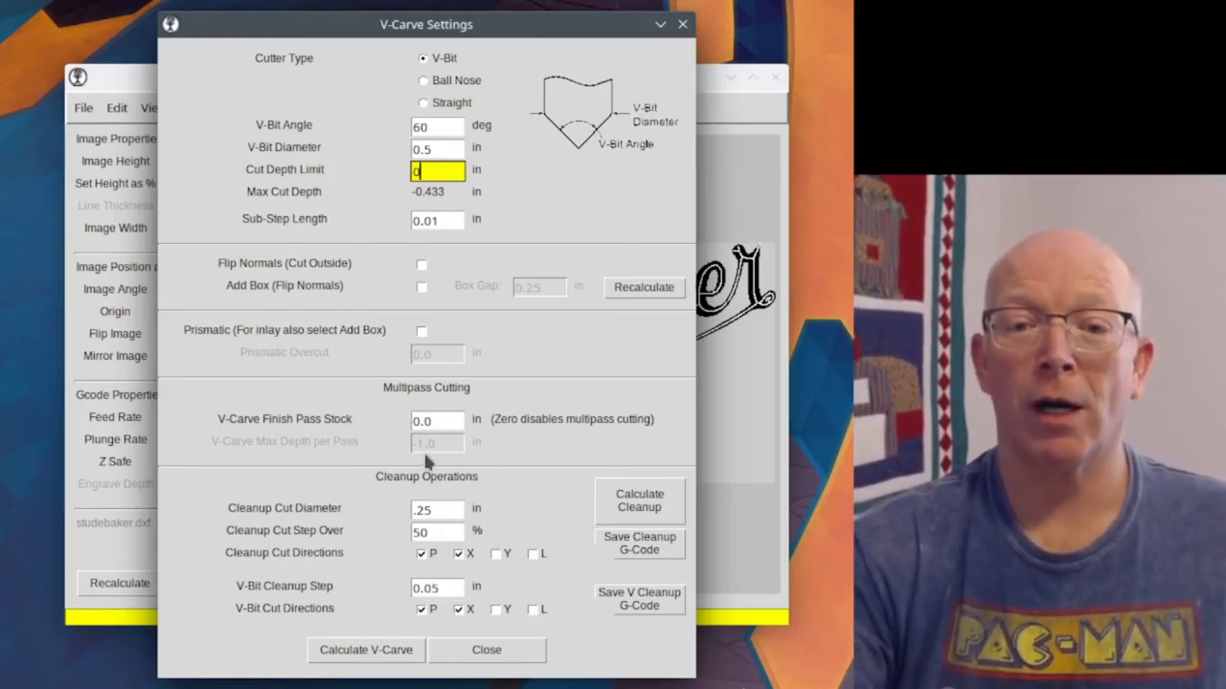
{"action": "mouse_move", "coordinate": [374, 603]}
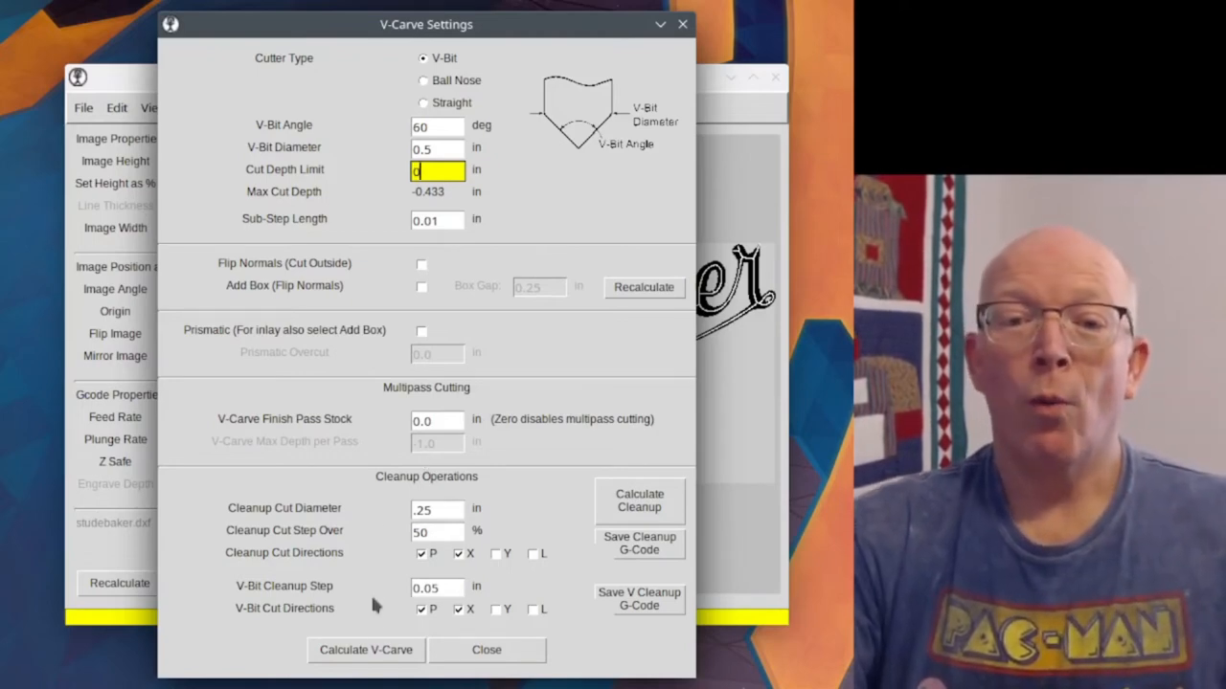
- Recalculate the V-carve toolpaths in the settings window, then close it
{"action": "left_click", "coordinate": [365, 650]}
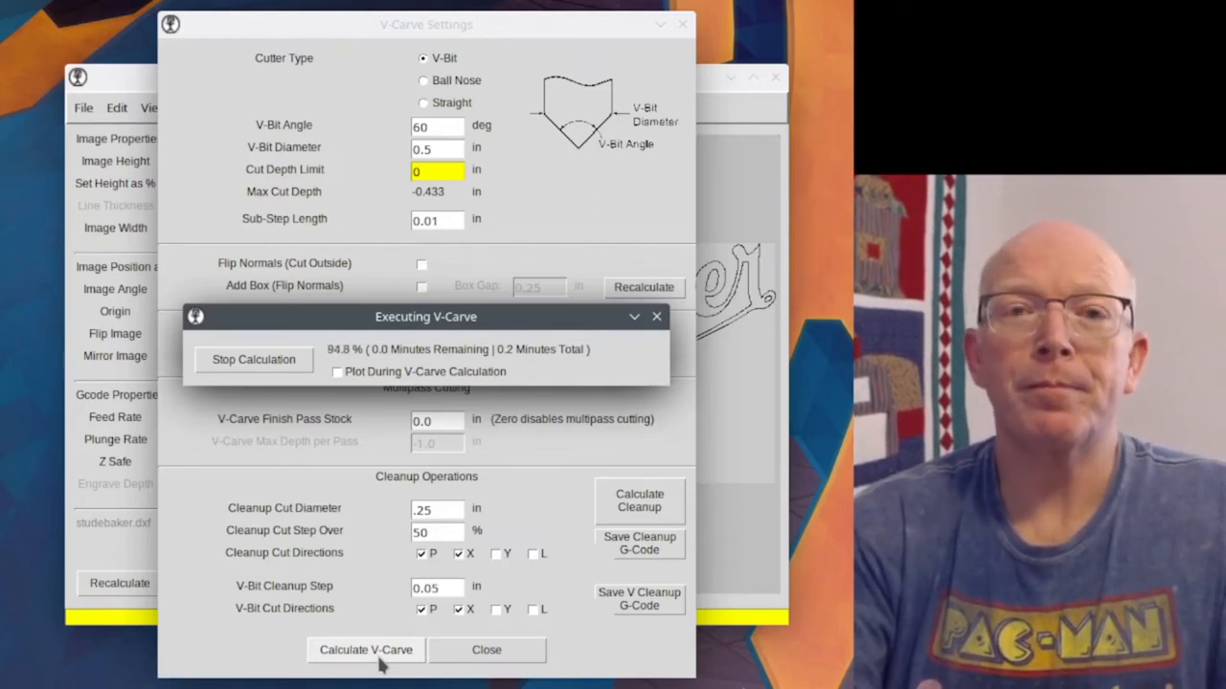
{"action": "left_click", "coordinate": [365, 650]}
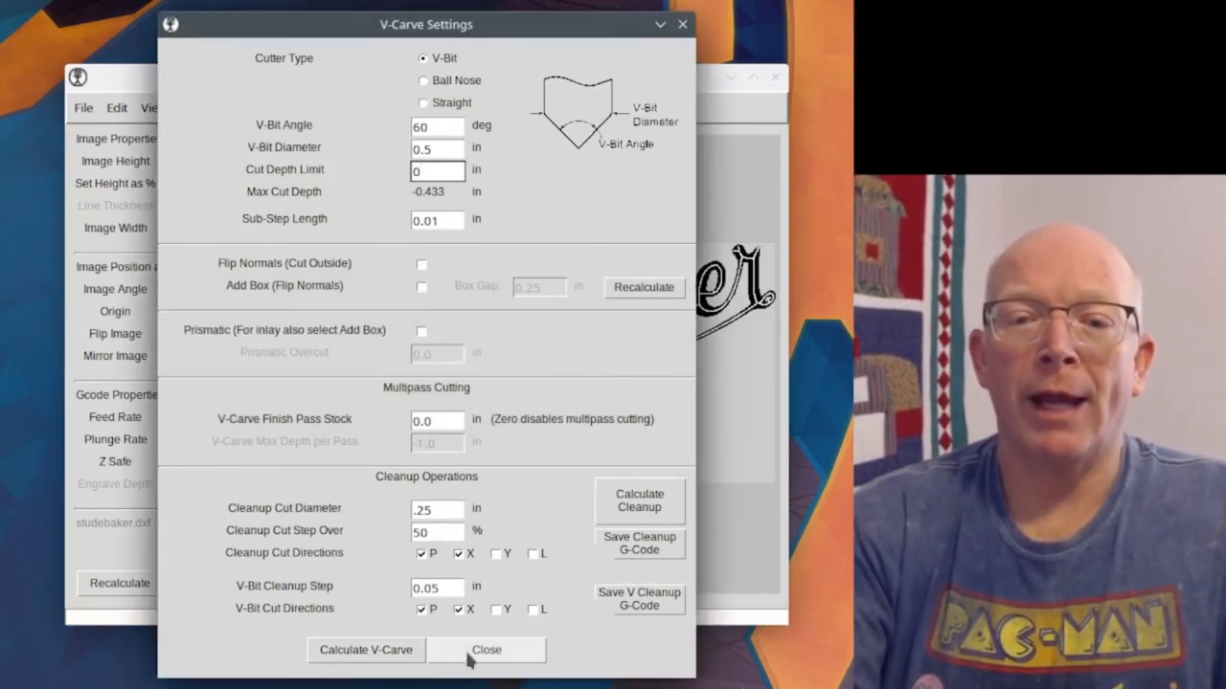
{"action": "left_click", "coordinate": [485, 650]}
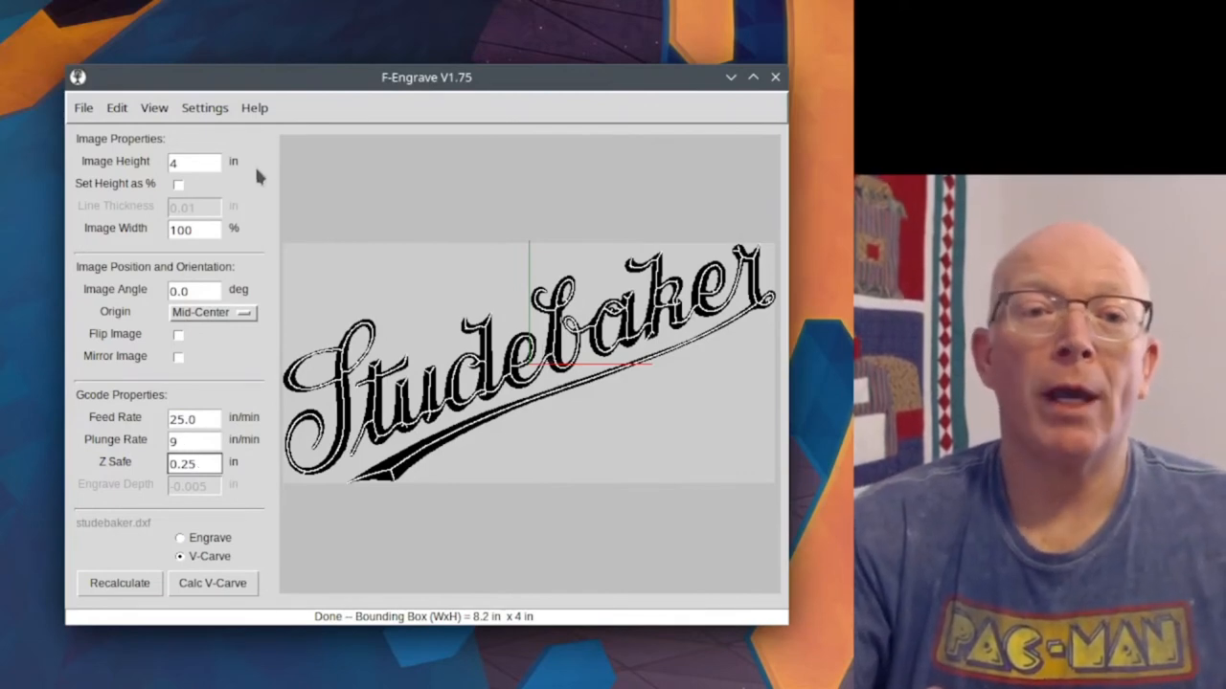
- Start a G-code save from the File menu into the Documents folder as studebaker
{"action": "left_click", "coordinate": [82, 107]}
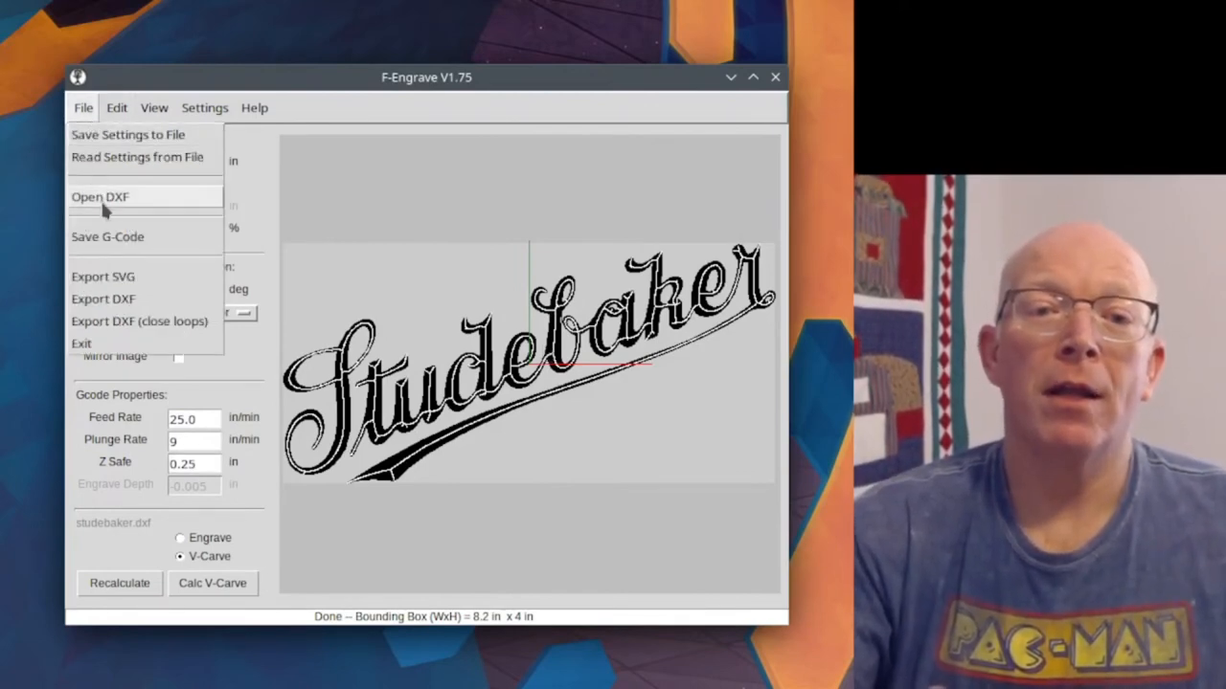
{"action": "left_click", "coordinate": [107, 236]}
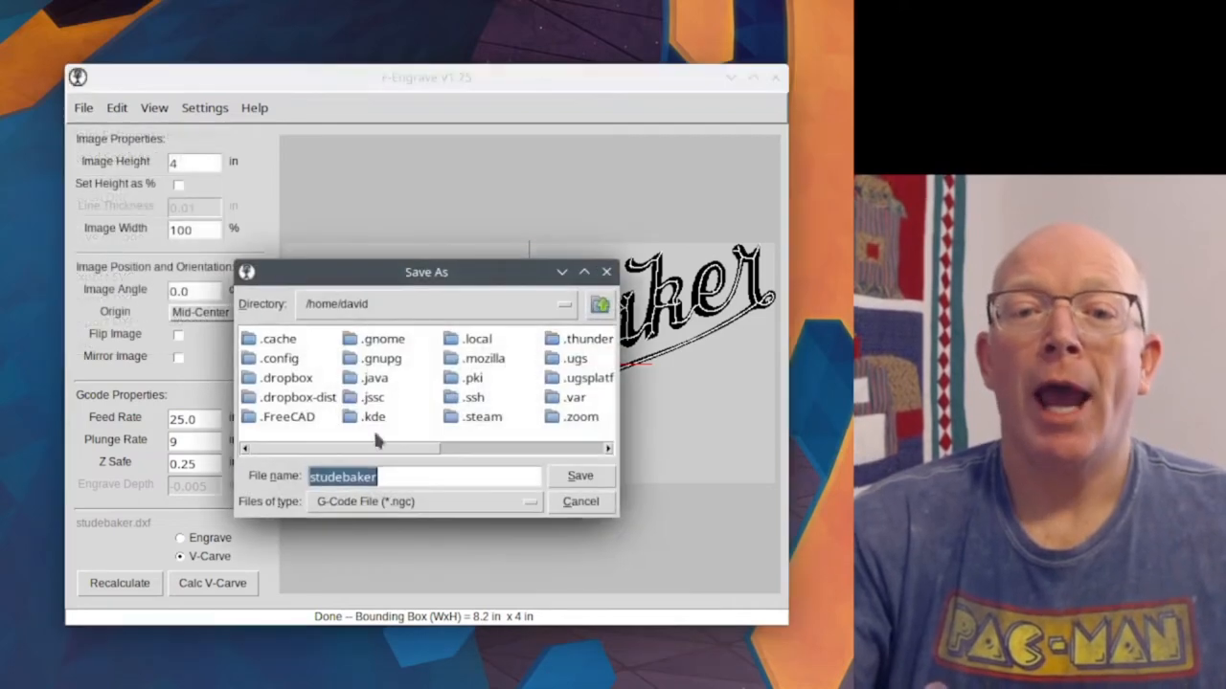
{"action": "left_click", "coordinate": [483, 416]}
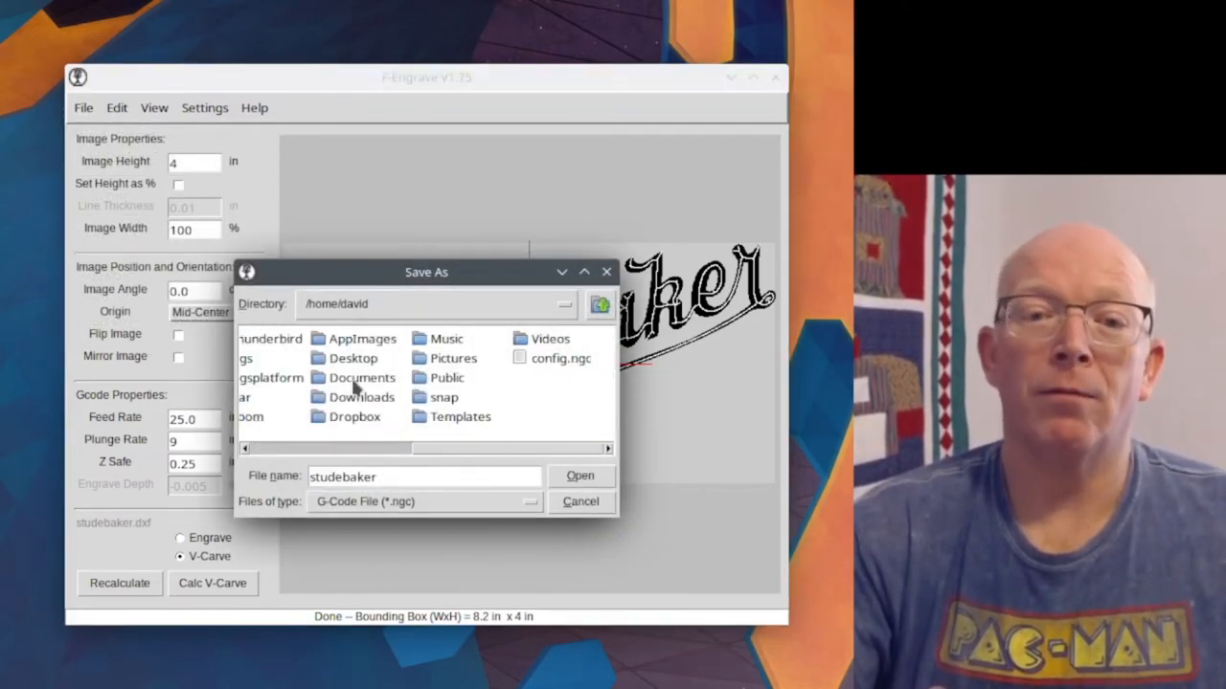
{"action": "double_click", "coordinate": [362, 378]}
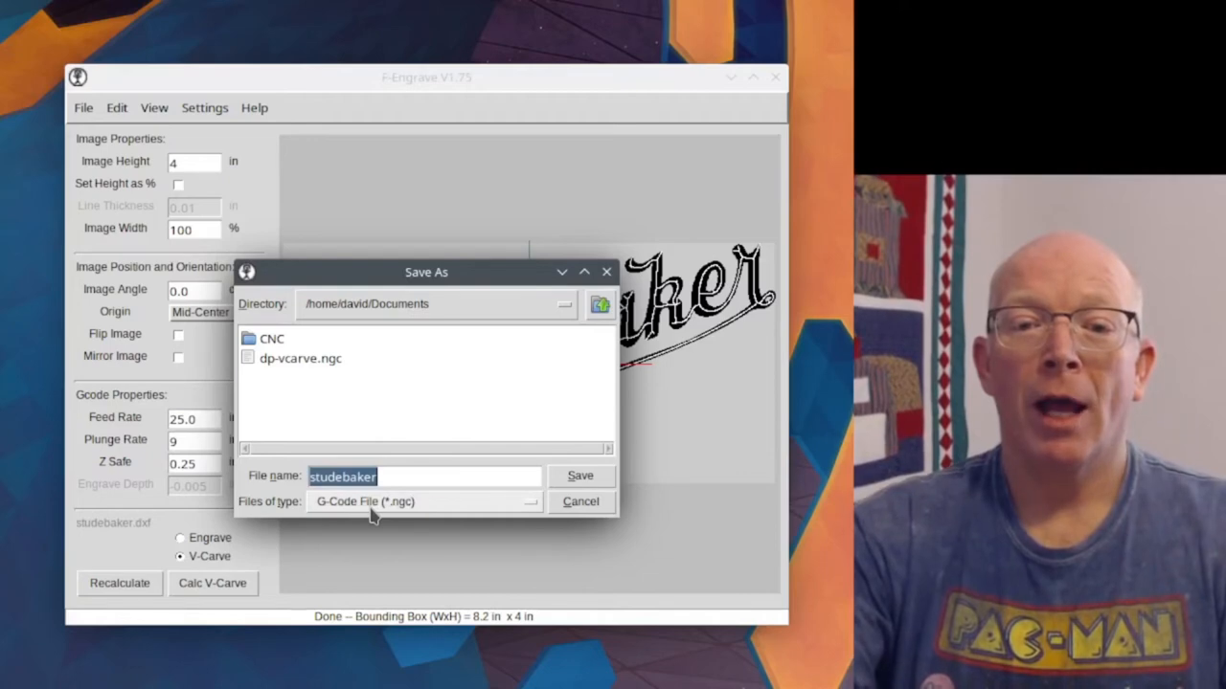
{"action": "mouse_move", "coordinate": [398, 515]}
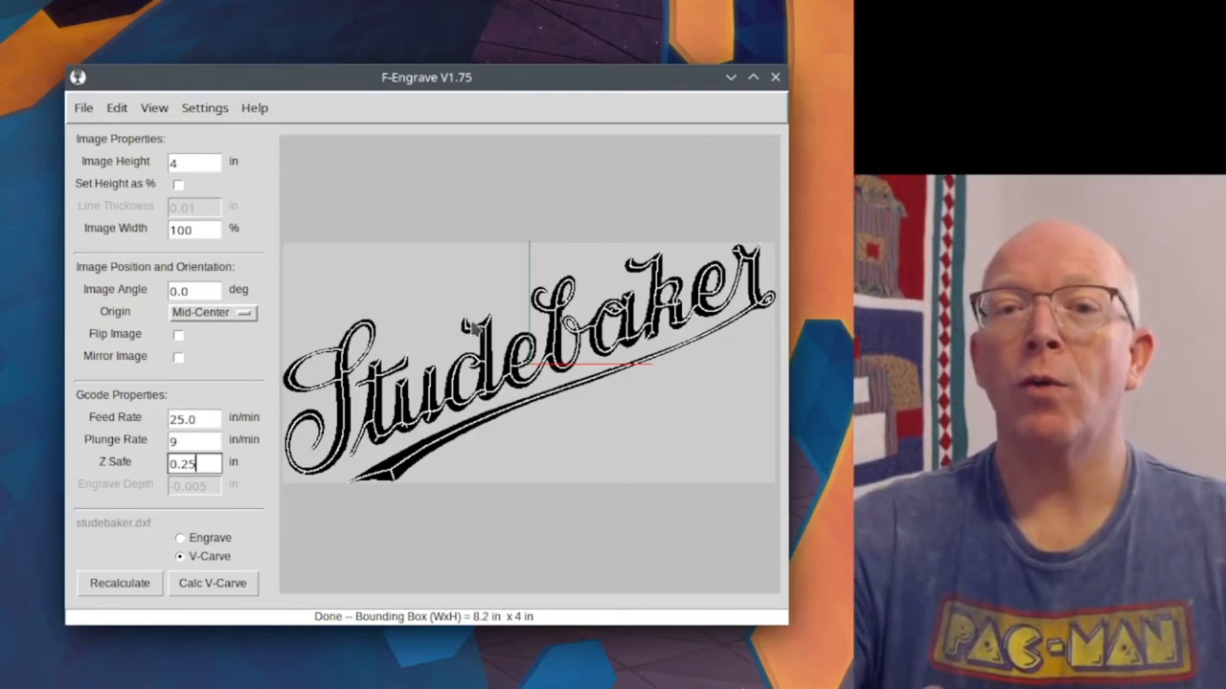
{"action": "mouse_move", "coordinate": [205, 107]}
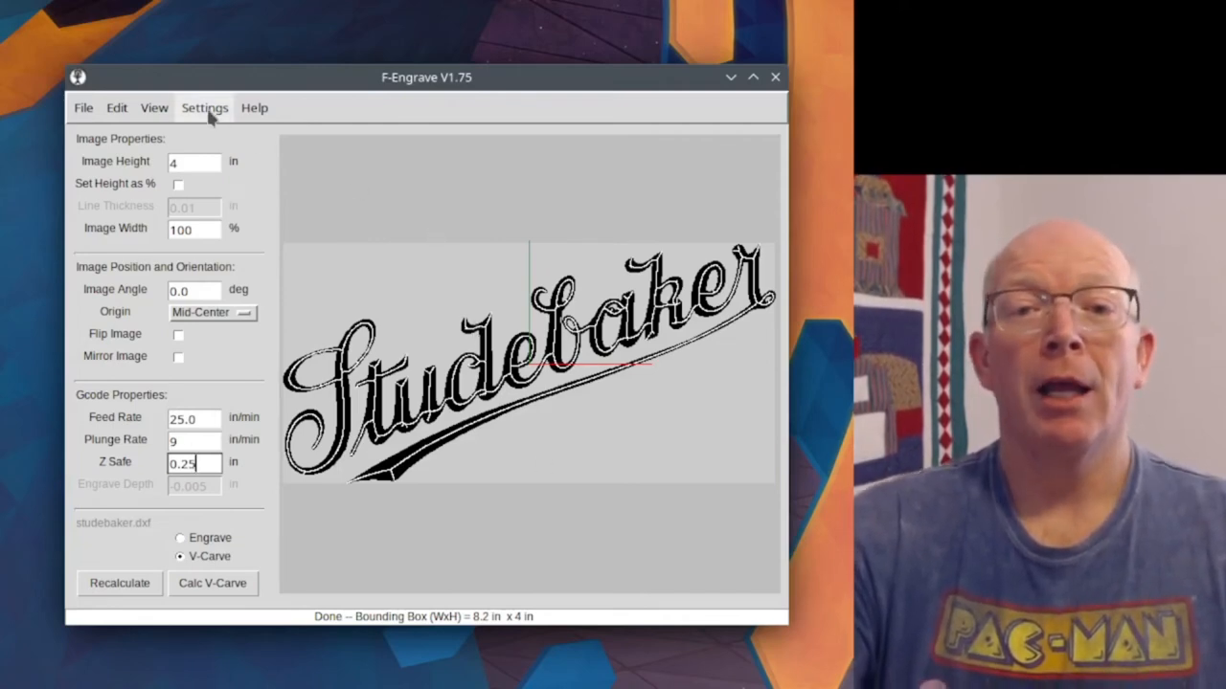
- Enter 8 as the image height and recalculate the V-carve to 16.4 by 8 inches
{"action": "left_click", "coordinate": [204, 108]}
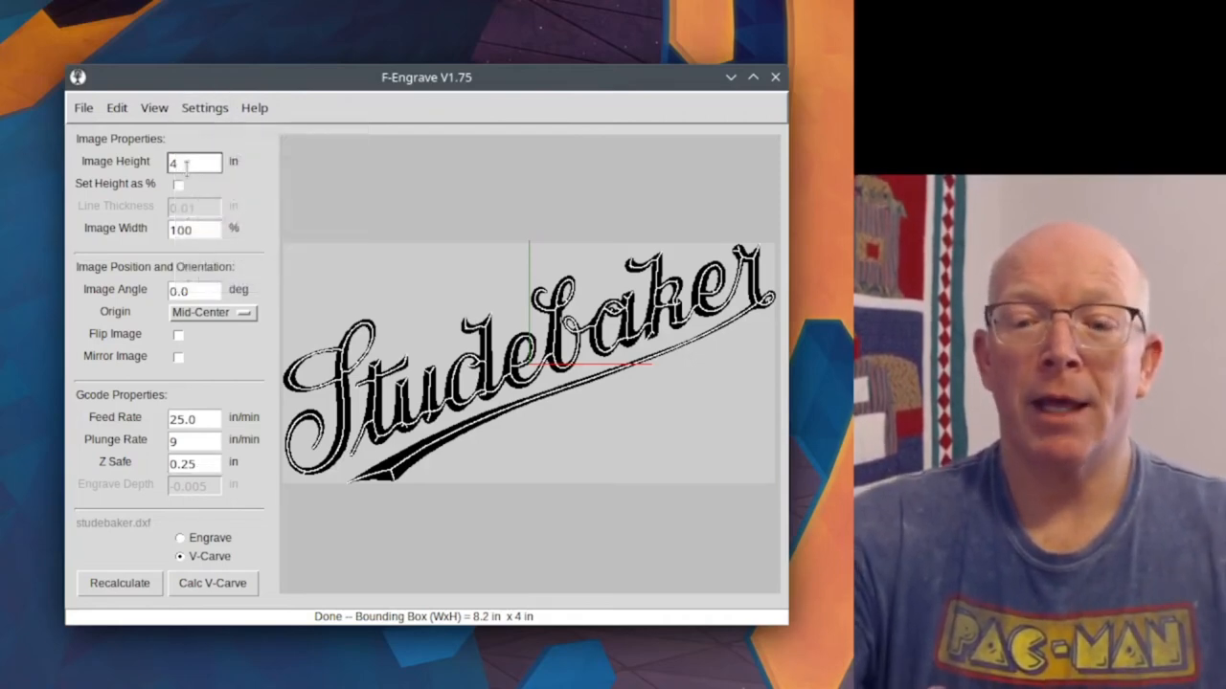
{"action": "type", "text": "8"}
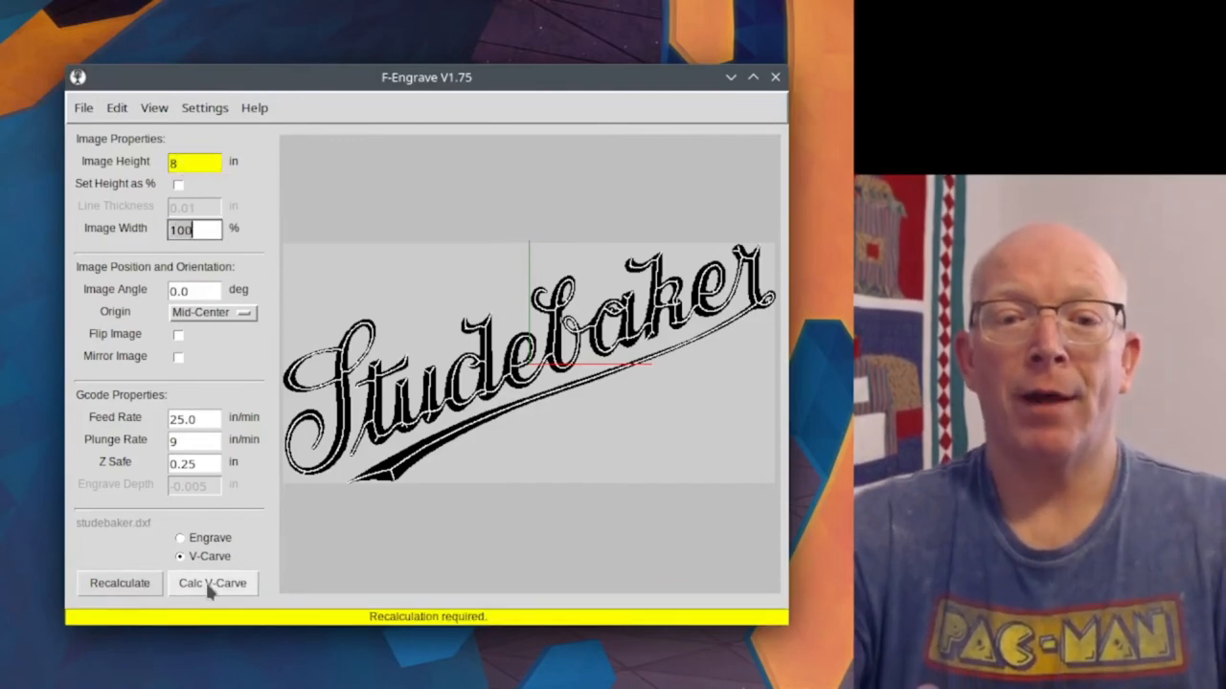
{"action": "left_click", "coordinate": [211, 584]}
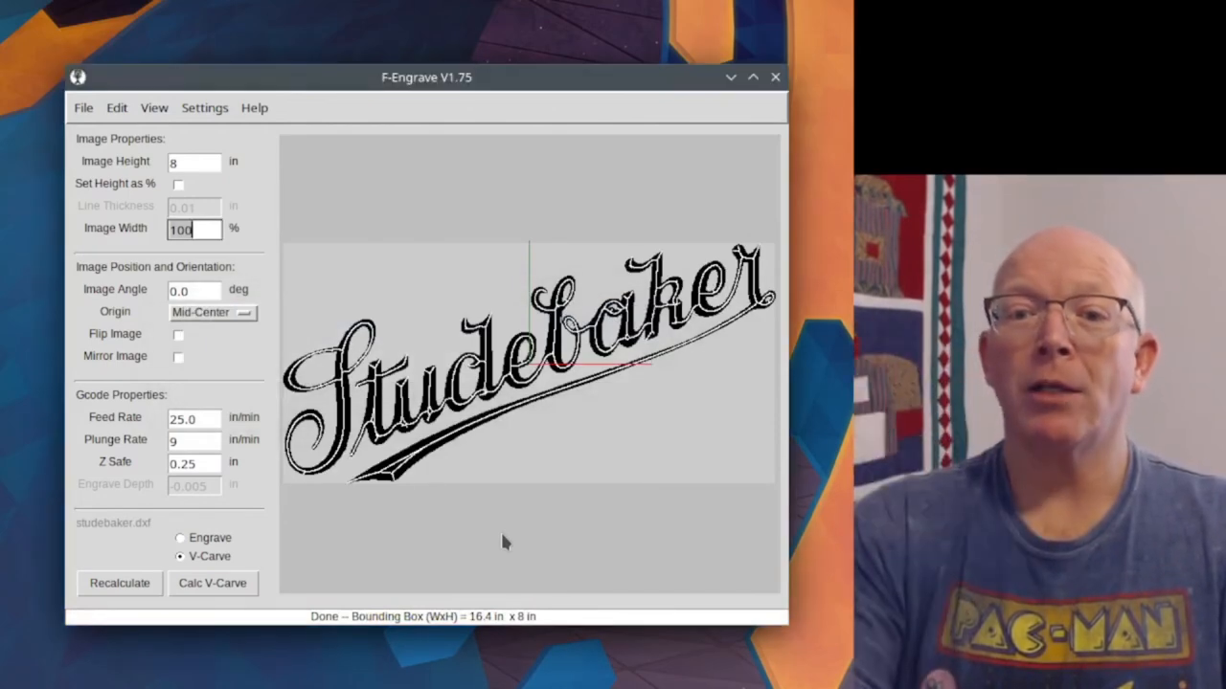
{"action": "mouse_move", "coordinate": [481, 525]}
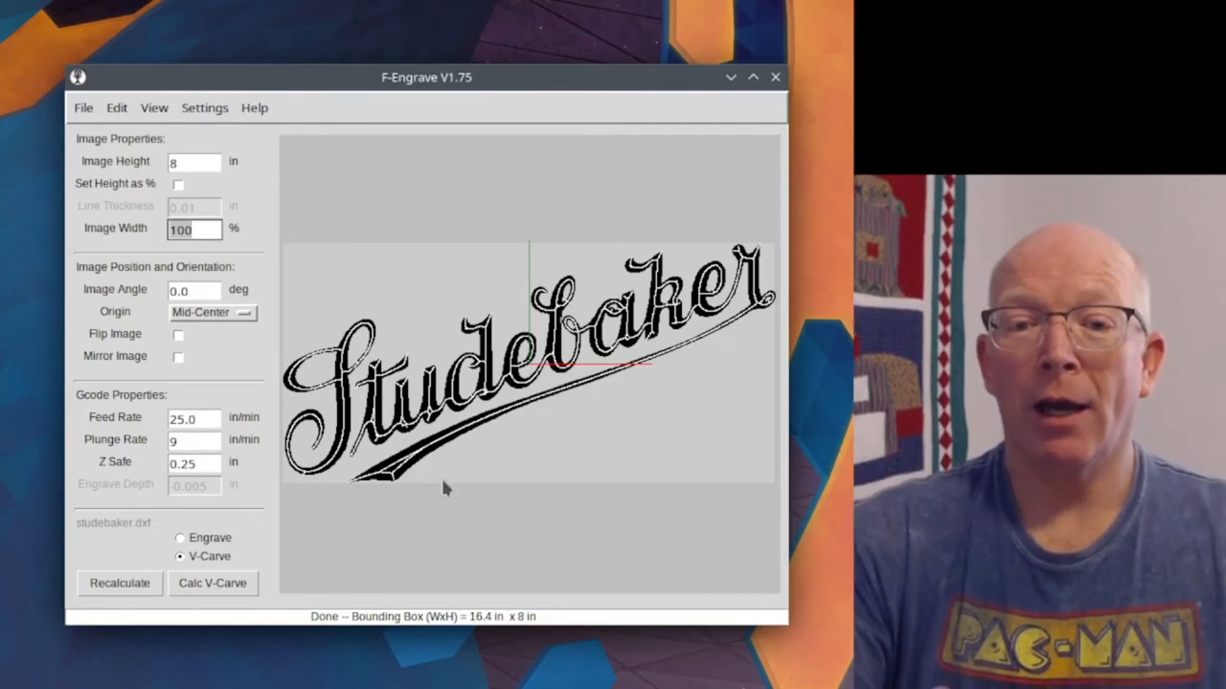
{"action": "mouse_move", "coordinate": [417, 514]}
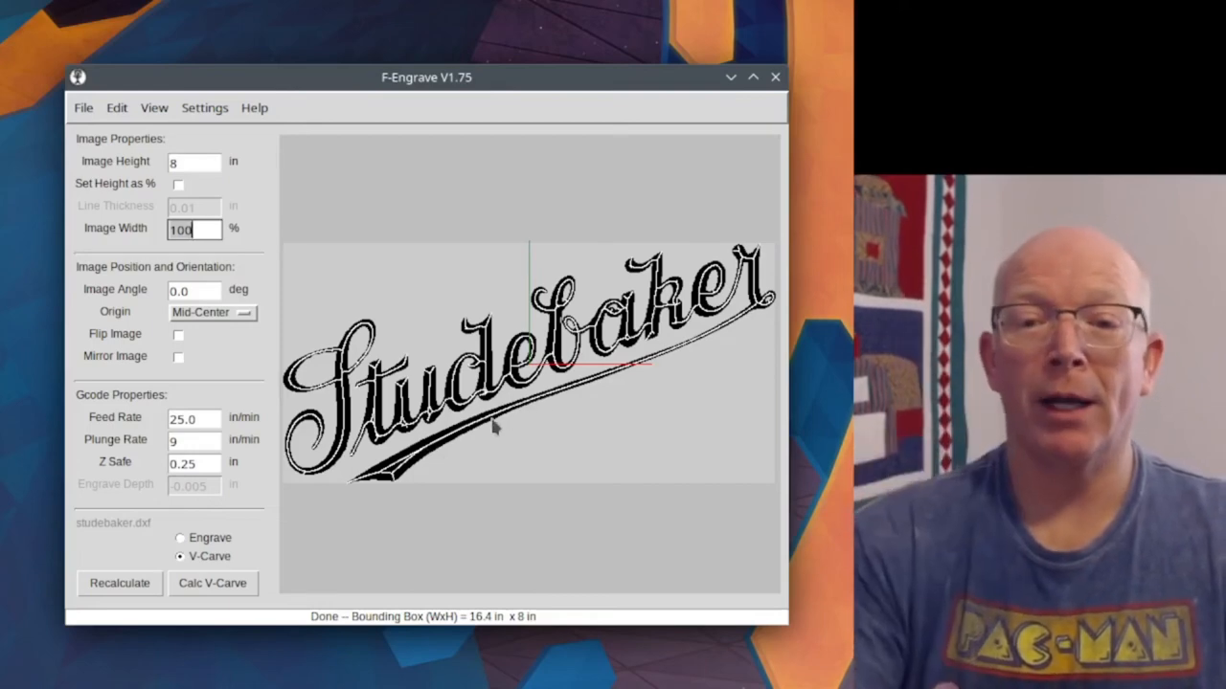
{"action": "mouse_move", "coordinate": [412, 467]}
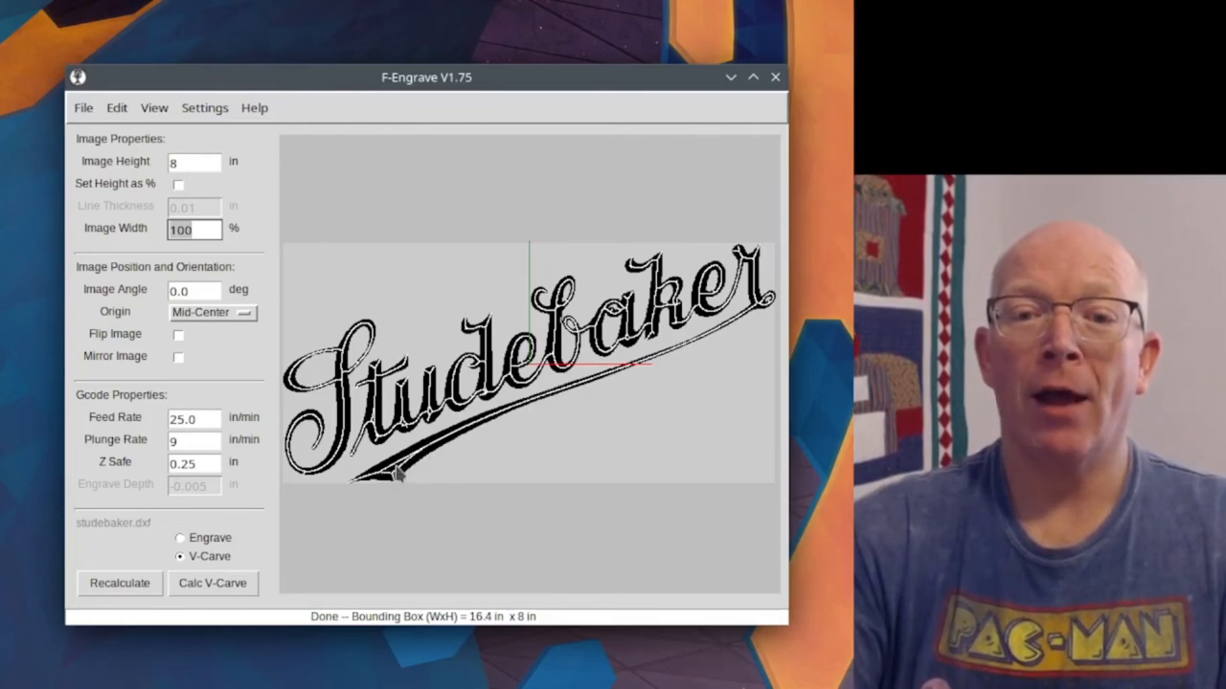
{"action": "left_click", "coordinate": [193, 228]}
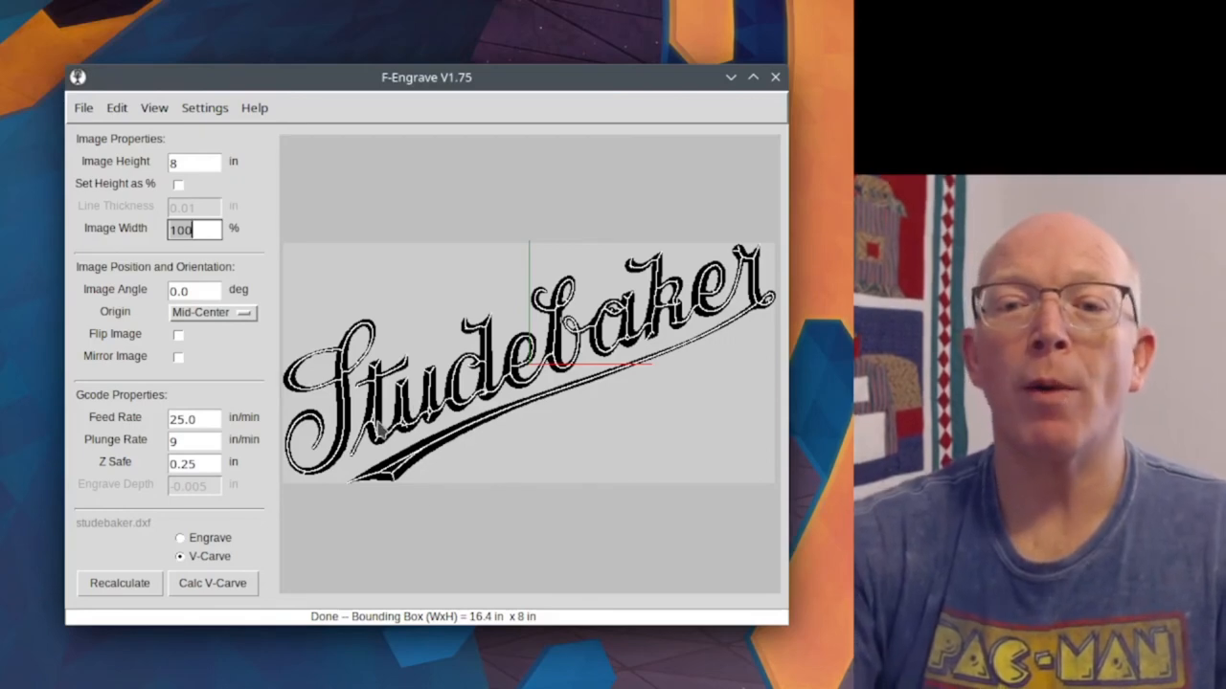
{"action": "mouse_move", "coordinate": [204, 107]}
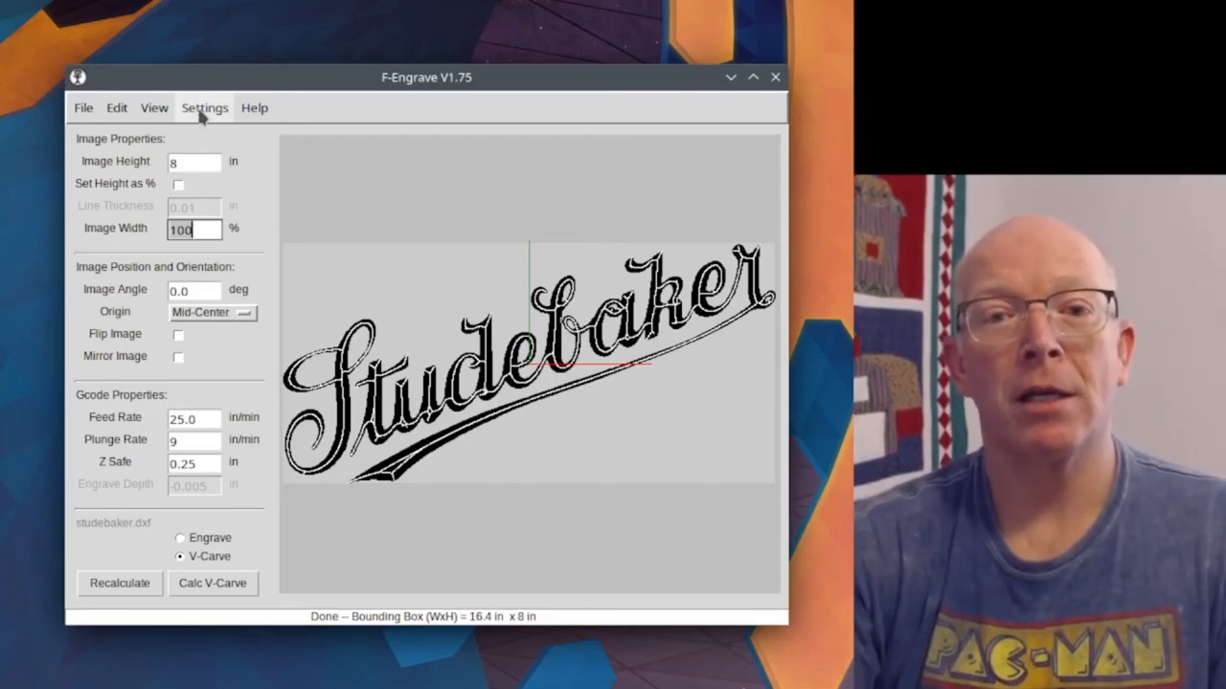
- Open Settings > V-Carve Settings, showing the 60-degree, 0.5-inch V-bit
{"action": "left_click", "coordinate": [204, 107]}
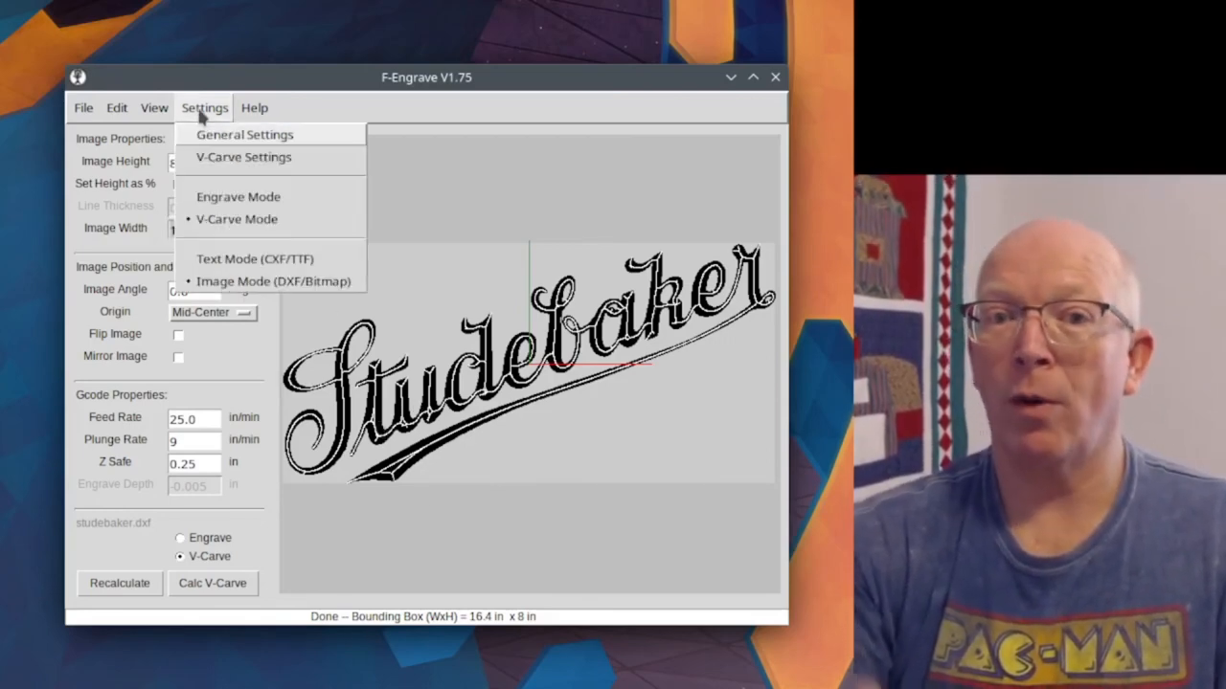
{"action": "mouse_move", "coordinate": [215, 158]}
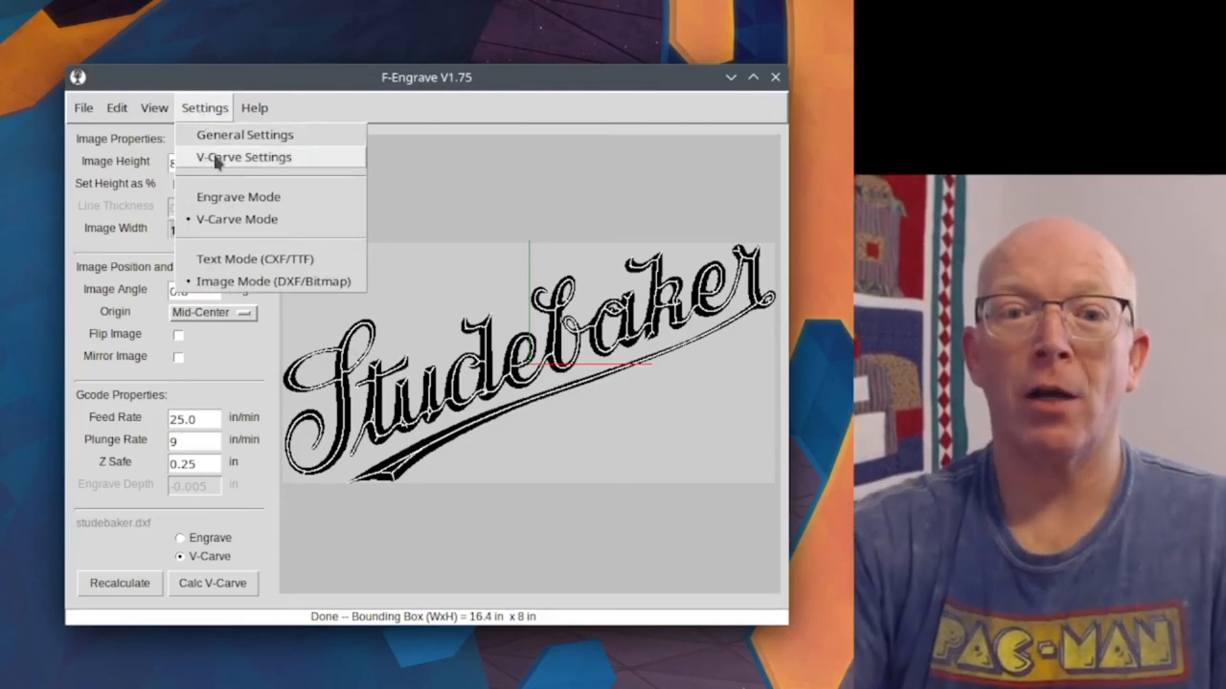
{"action": "left_click", "coordinate": [242, 157]}
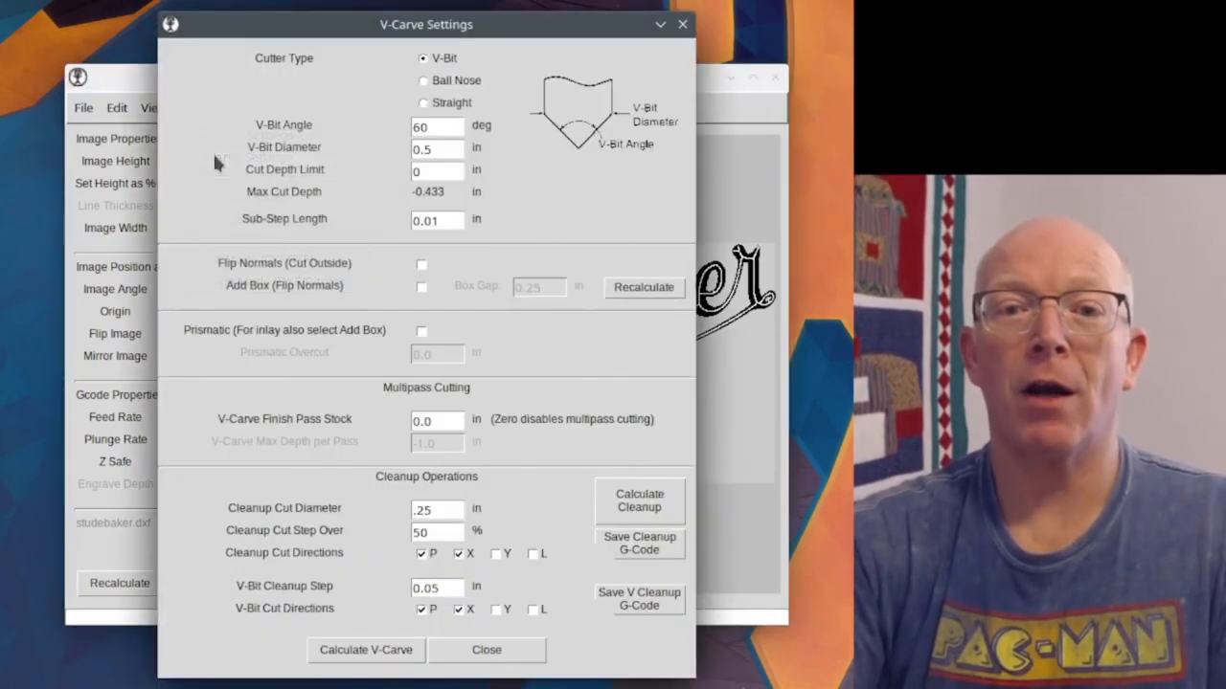
{"action": "mouse_move", "coordinate": [311, 546]}
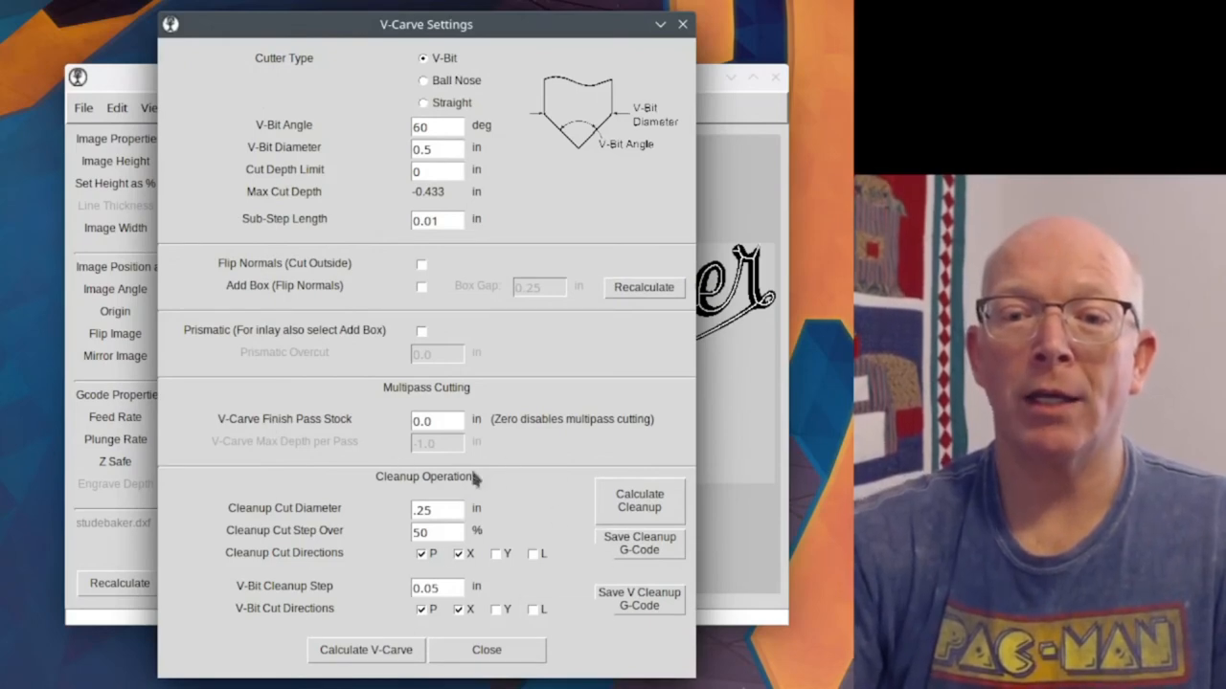
{"action": "mouse_move", "coordinate": [488, 594]}
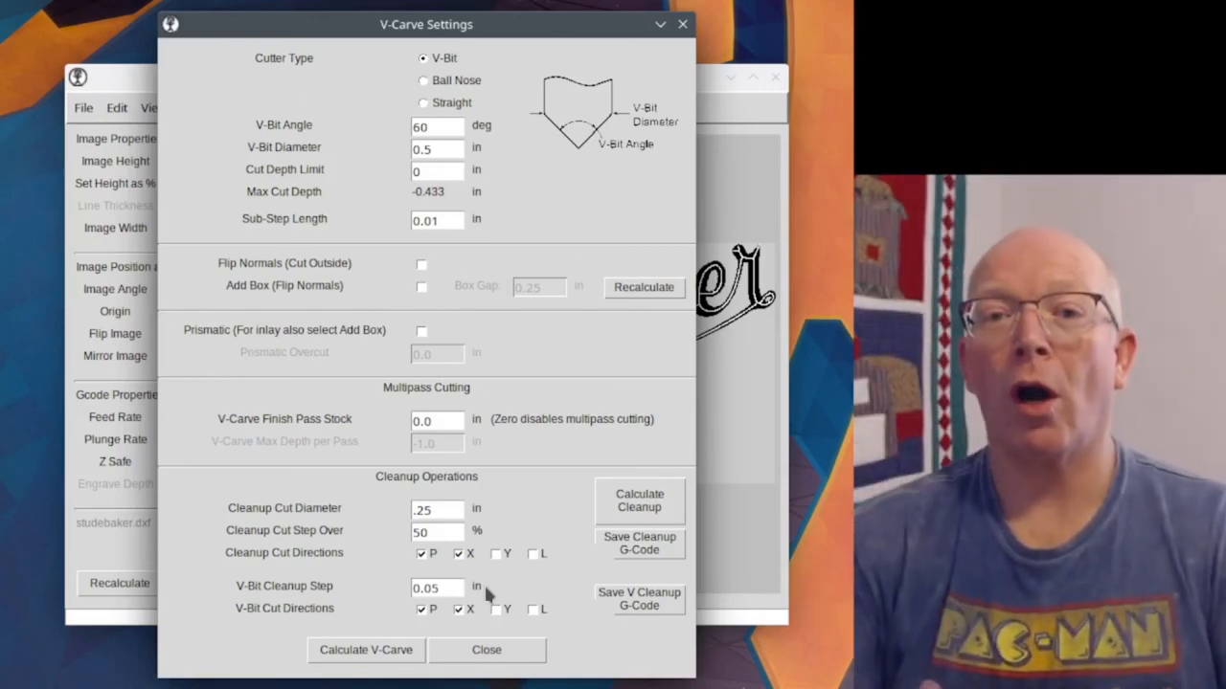
- Limit the cut depth to .25 inch, recalculate the V-carve, and close the settings
{"action": "left_click", "coordinate": [437, 171]}
{"action": "type", "text": ".25"}
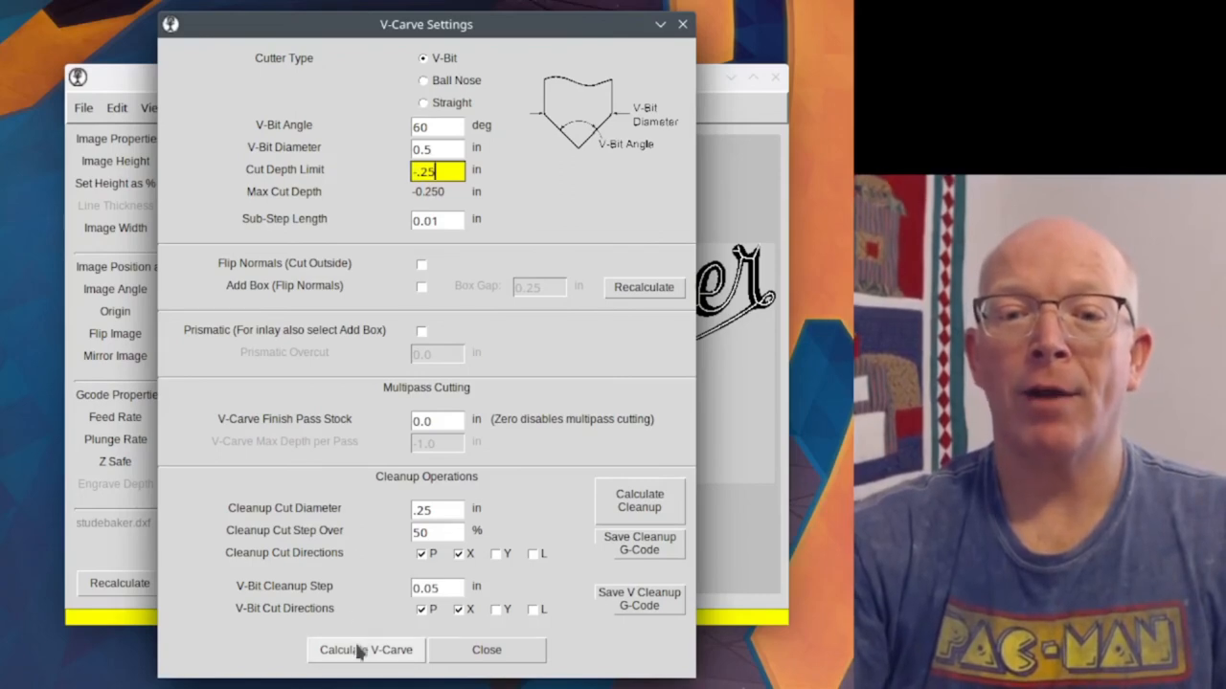
{"action": "left_click", "coordinate": [365, 650]}
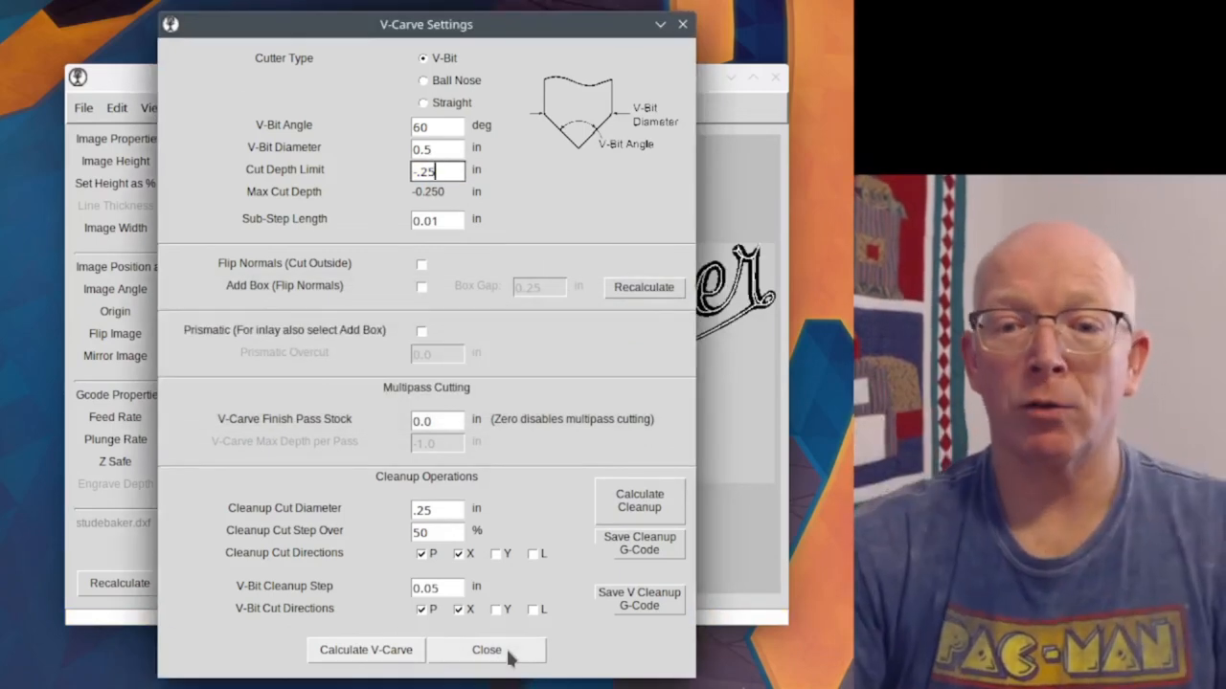
{"action": "left_click", "coordinate": [487, 650]}
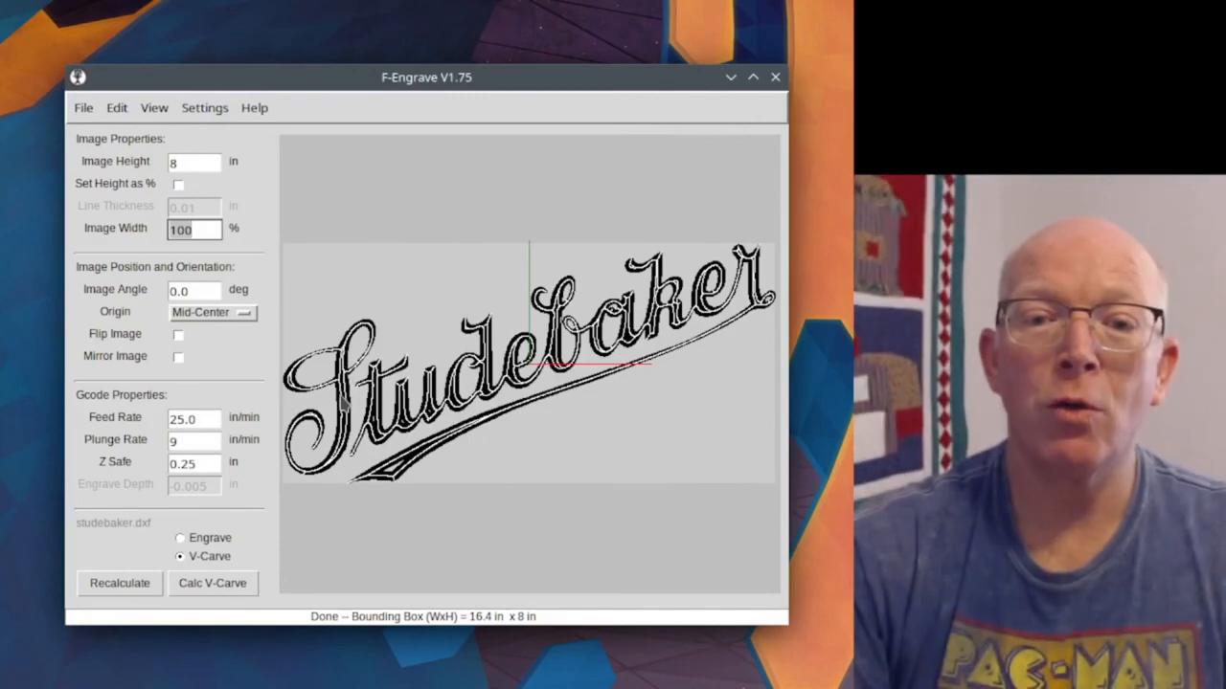
- Reopen the Settings menu over the Studebaker design to reach V-Carve Settings
{"action": "left_click", "coordinate": [194, 229]}
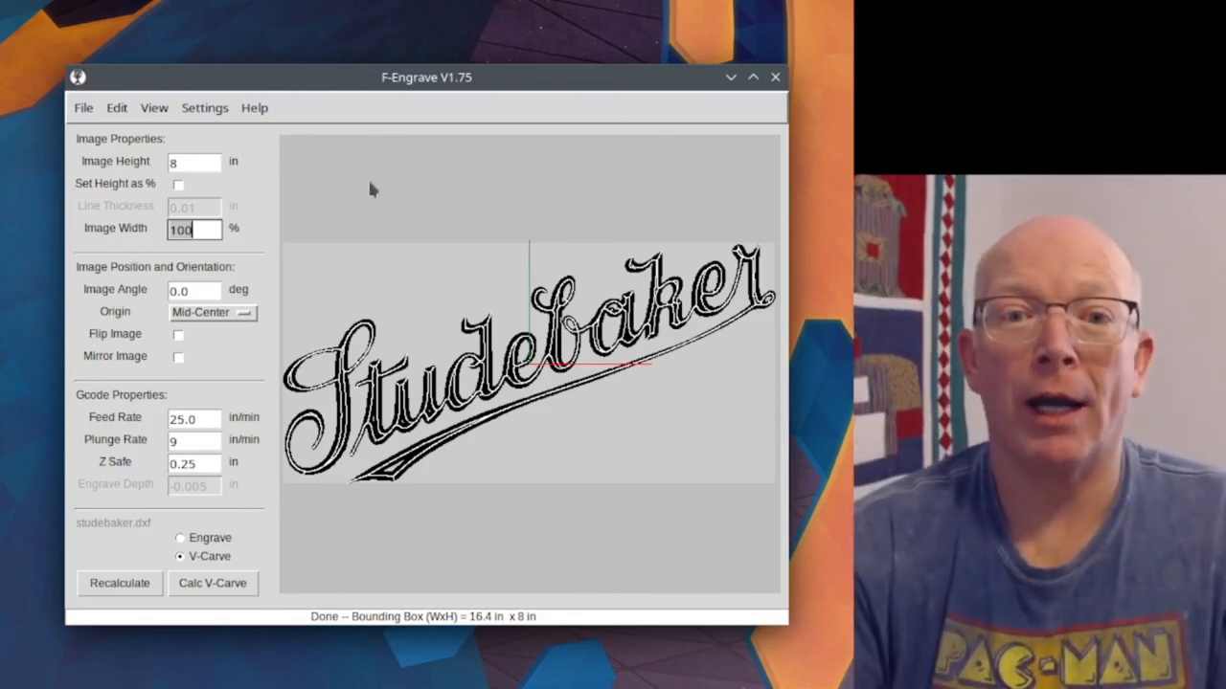
{"action": "left_click", "coordinate": [204, 107]}
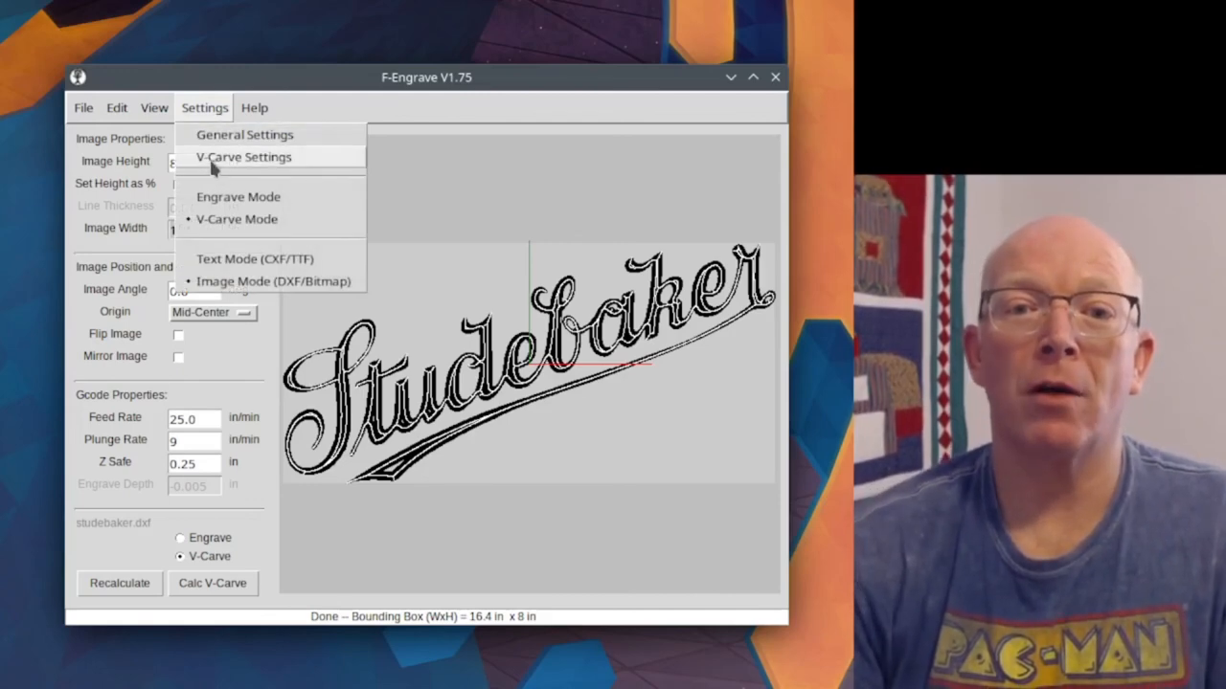
- Reopen V-Carve Settings, keeping the .25-inch depth limit and 0.25-inch cleanup cutter
{"action": "left_click", "coordinate": [242, 157]}
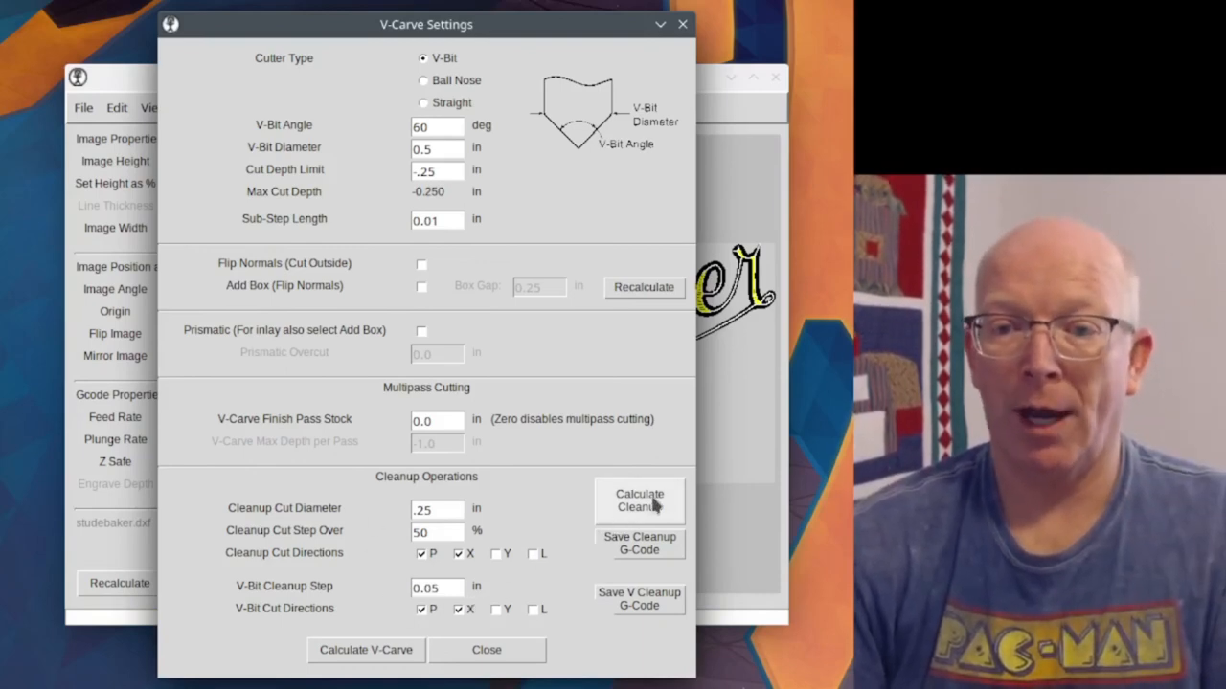
{"action": "mouse_move", "coordinate": [484, 28]}
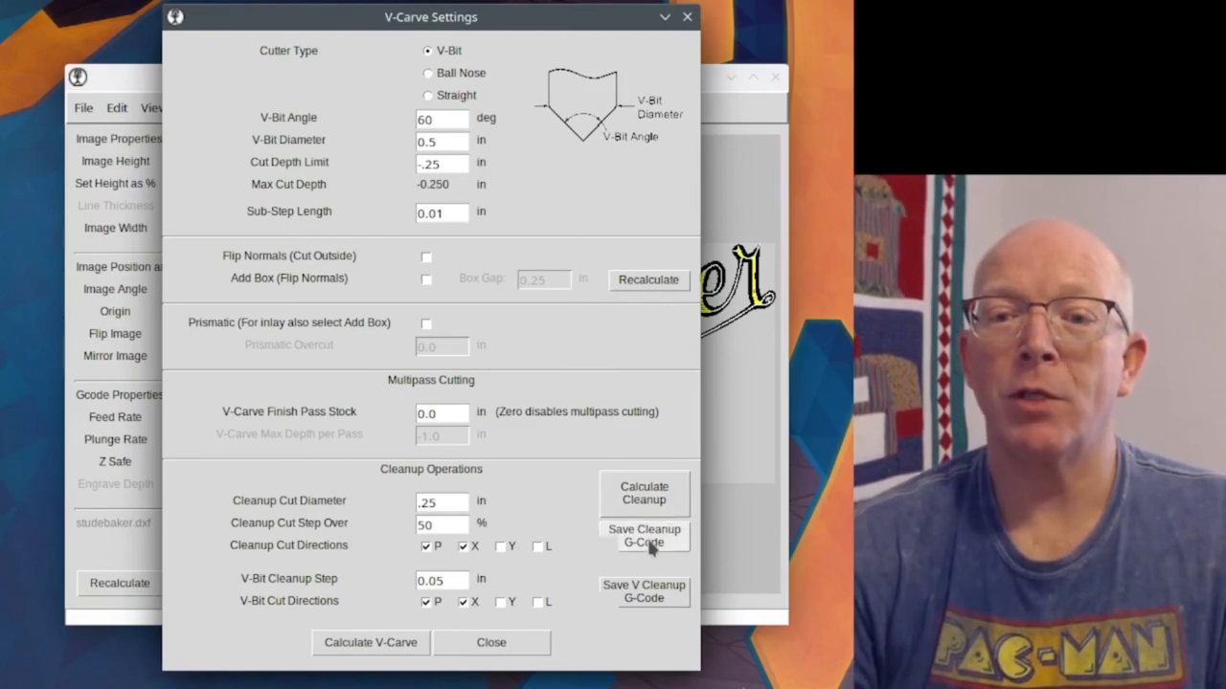
{"action": "left_click", "coordinate": [643, 537]}
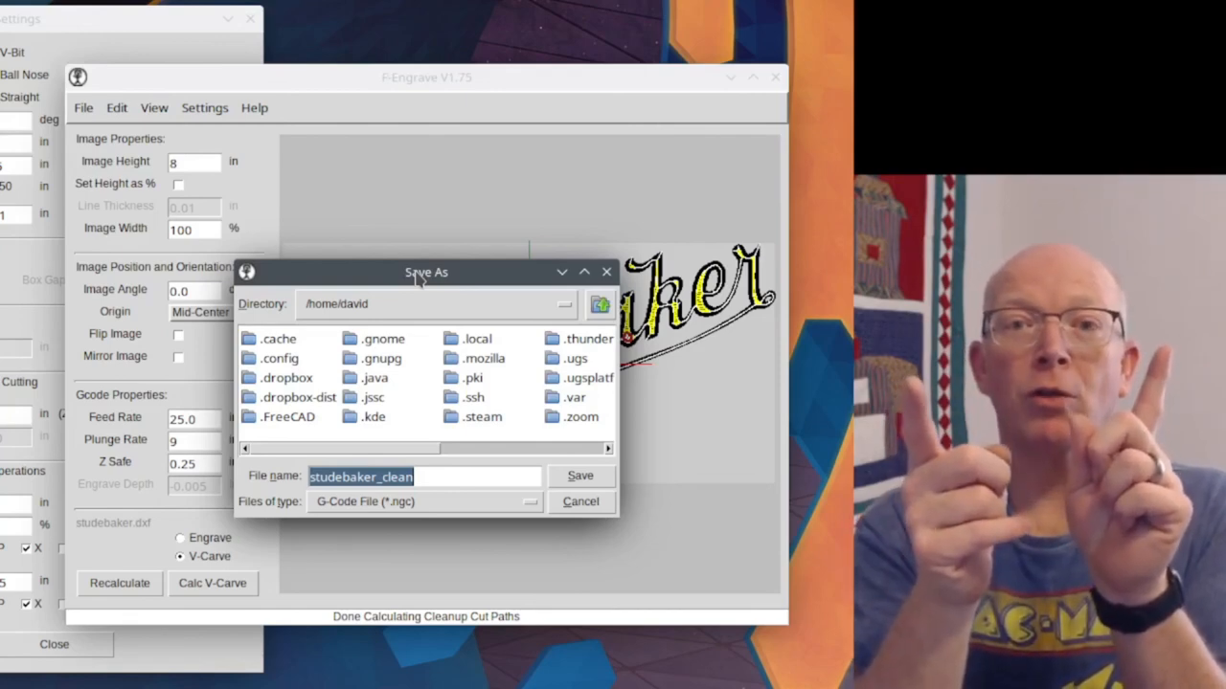
{"action": "mouse_move", "coordinate": [421, 372]}
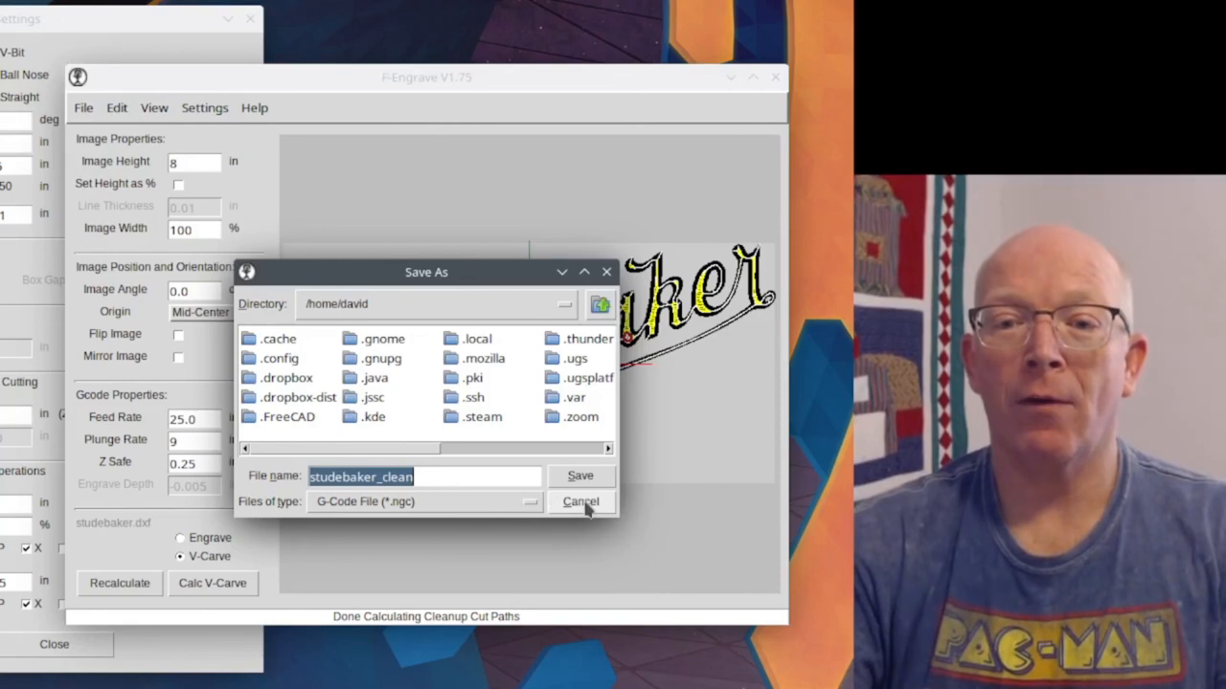
{"action": "left_click", "coordinate": [580, 501]}
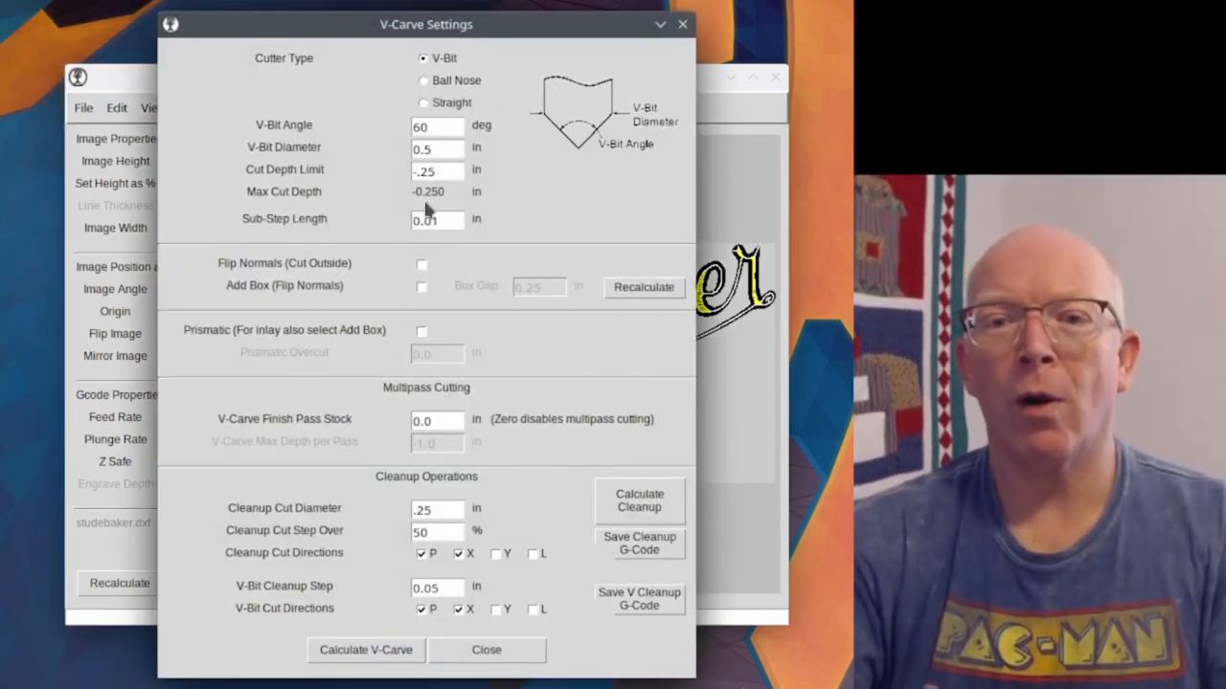
- Set cut depth limit to 0, image height to 4 inches, and recalculate the V-carve
{"action": "left_click", "coordinate": [436, 169]}
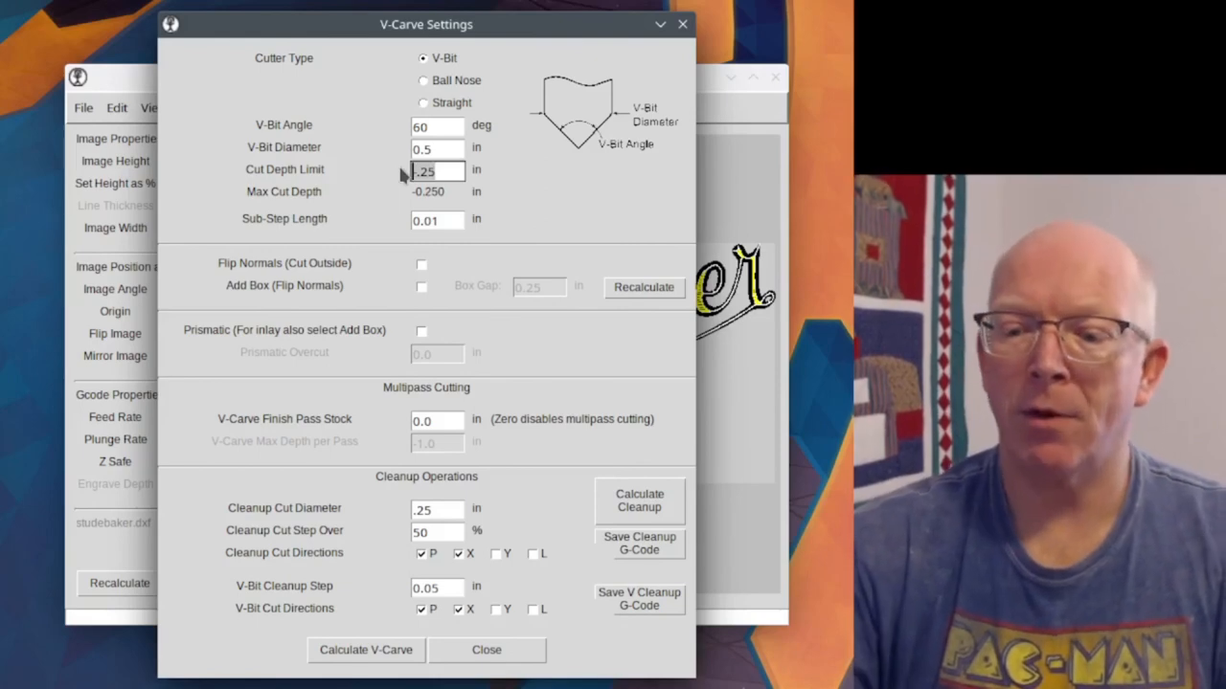
{"action": "type", "text": "0"}
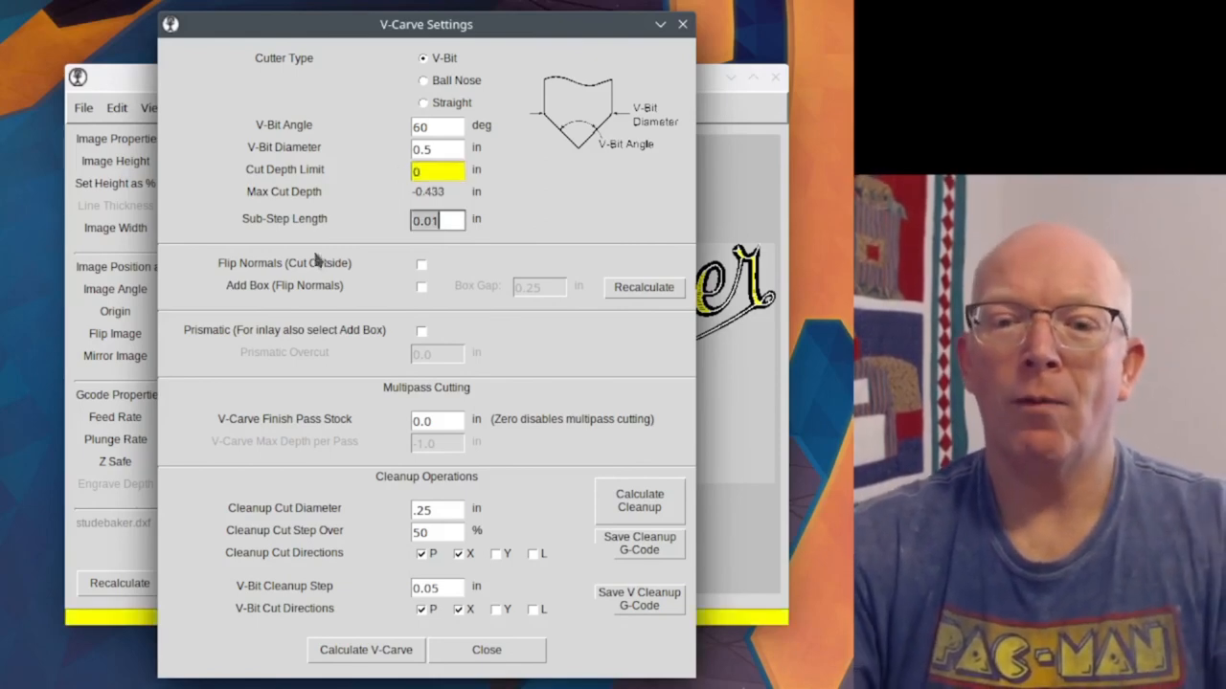
{"action": "left_click", "coordinate": [365, 650]}
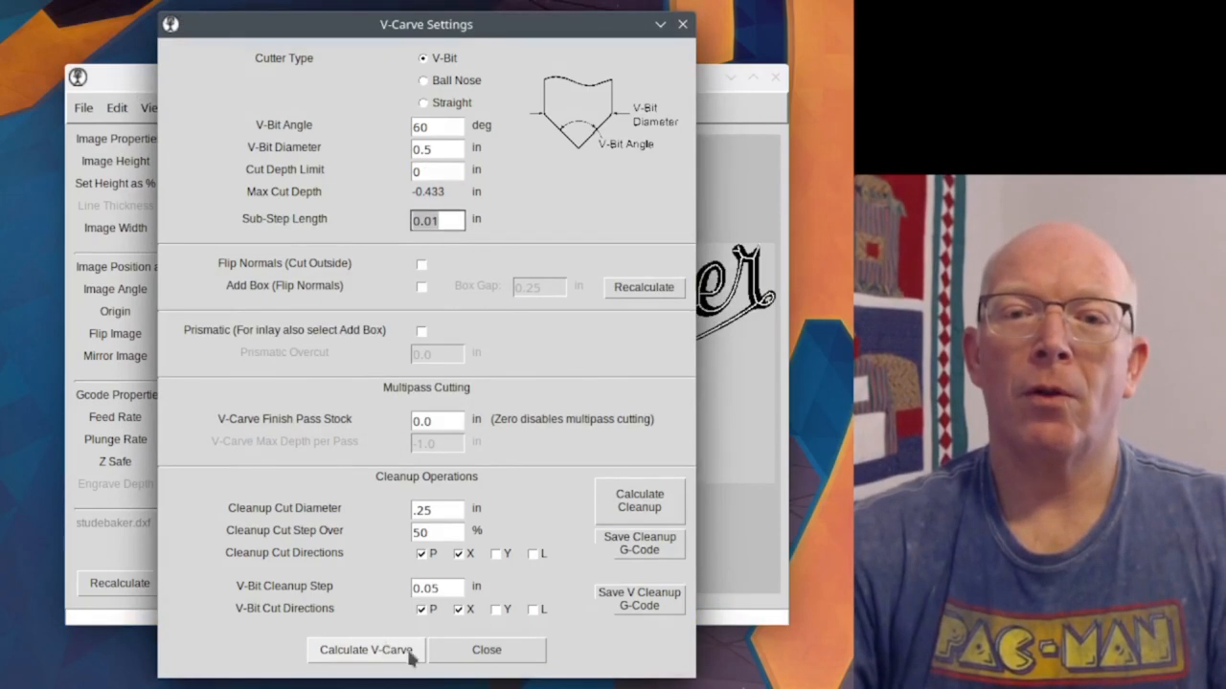
{"action": "left_click", "coordinate": [486, 649]}
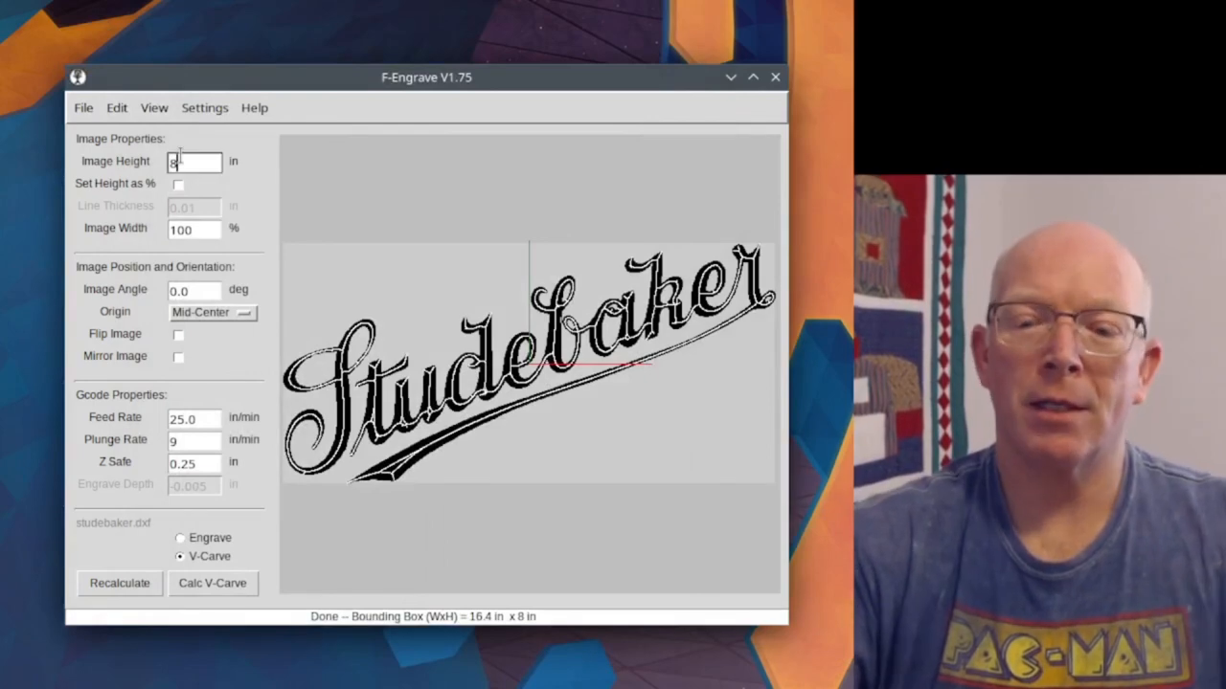
{"action": "type", "text": "4"}
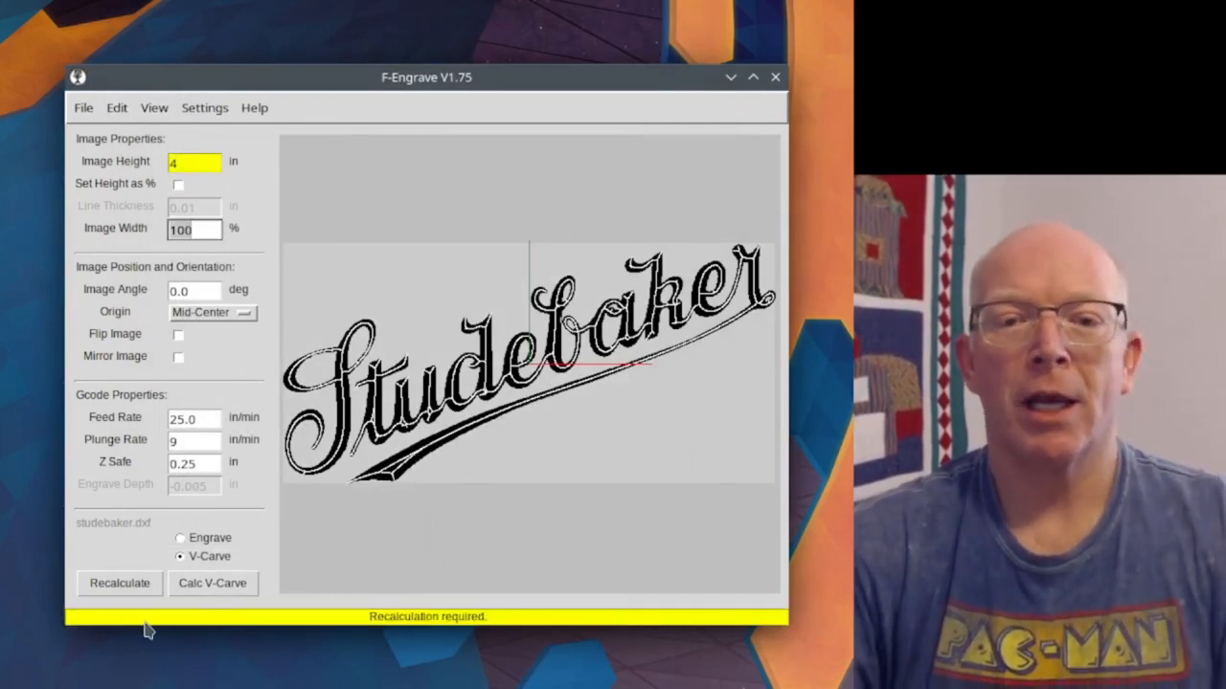
{"action": "left_click", "coordinate": [211, 584]}
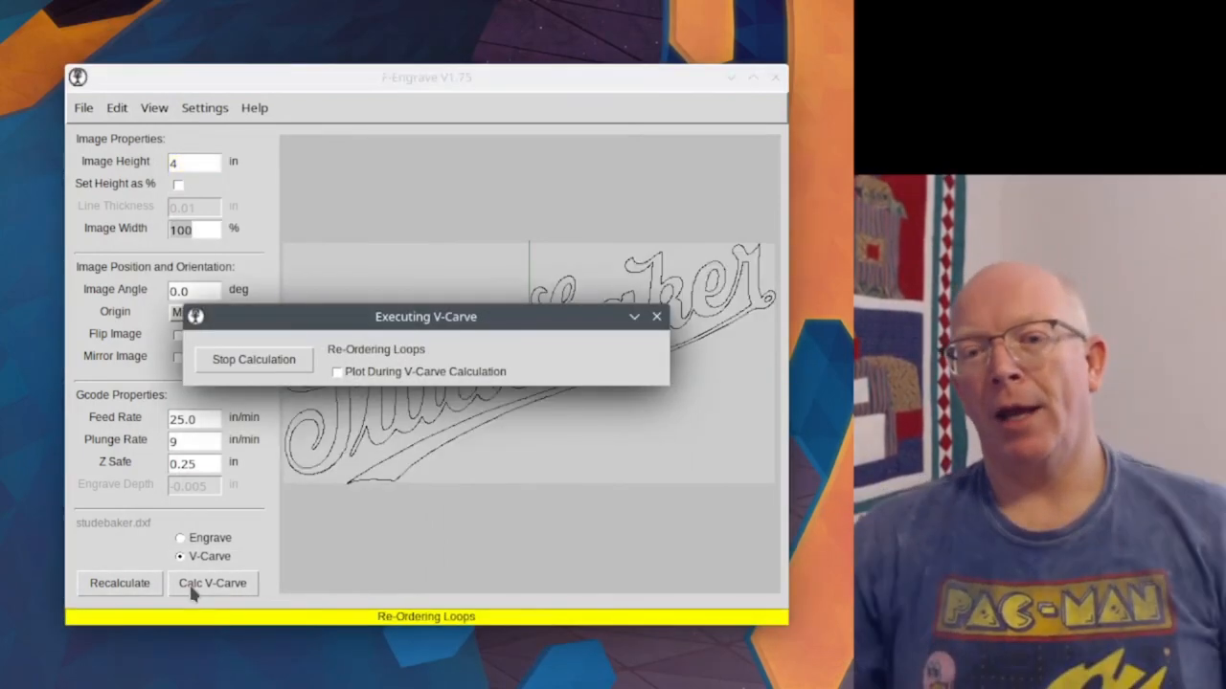